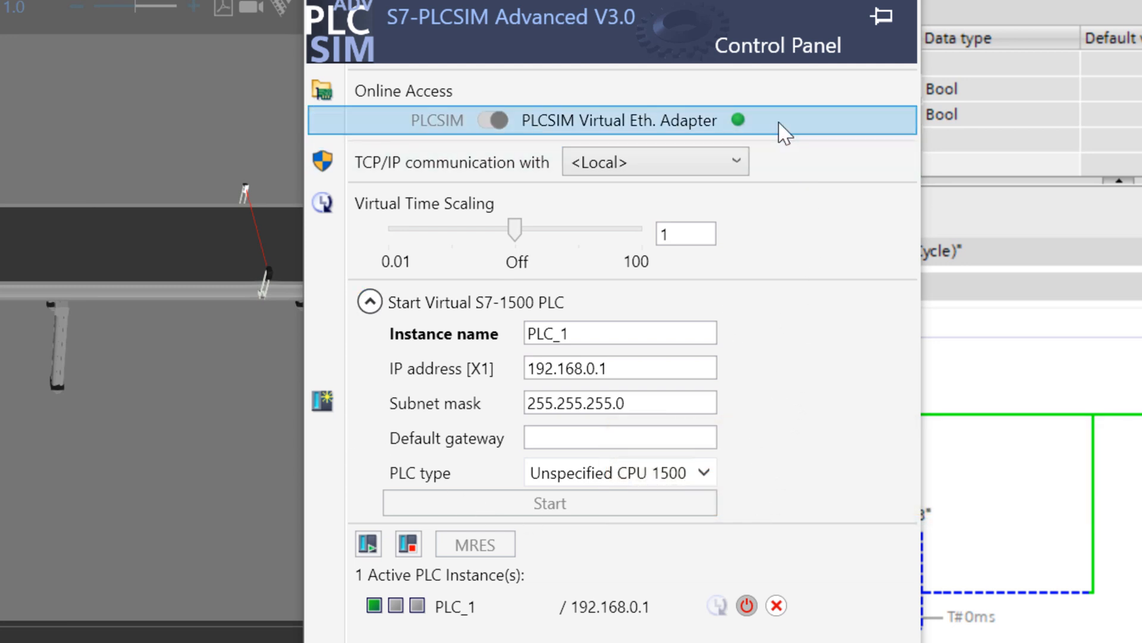
pyautogui.moveTo(696, 76)
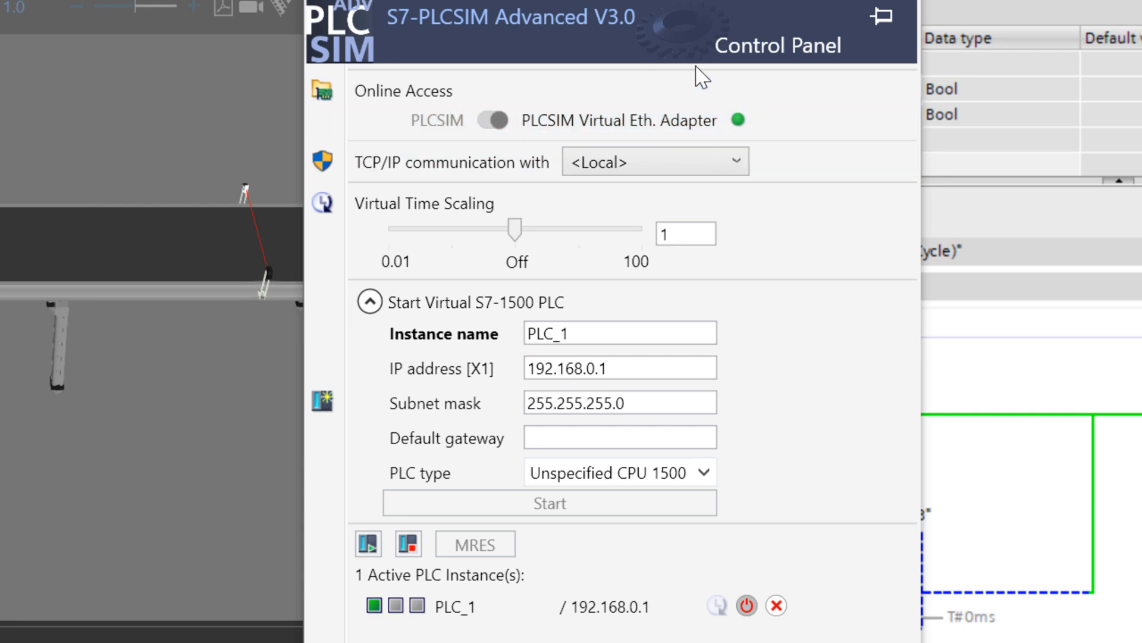
pyautogui.moveTo(677, 80)
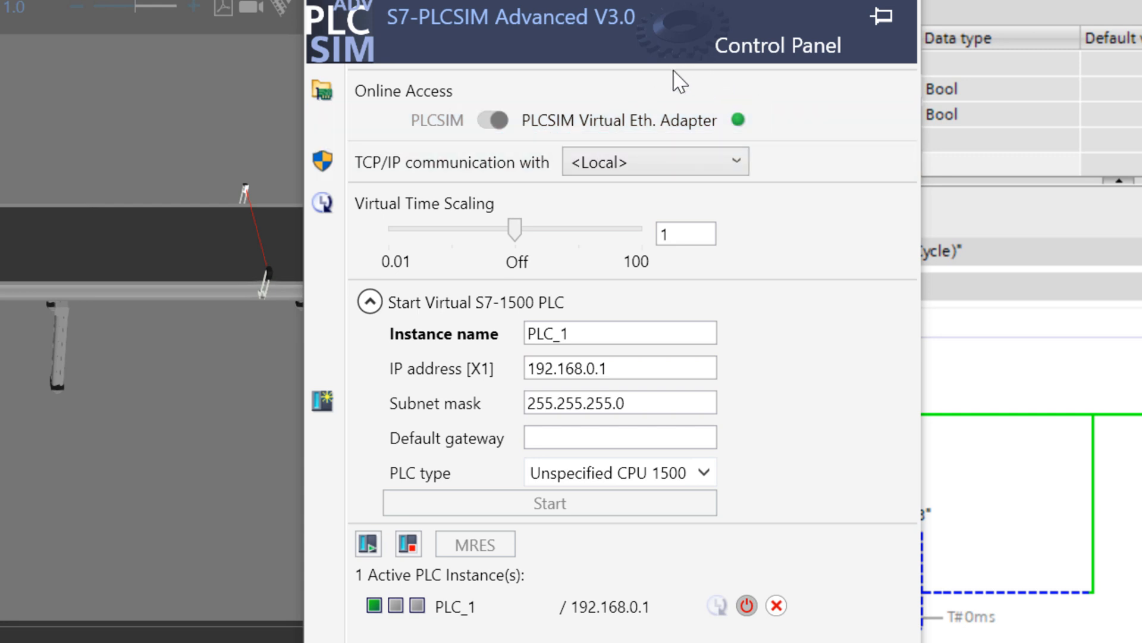
pyautogui.moveTo(783, 162)
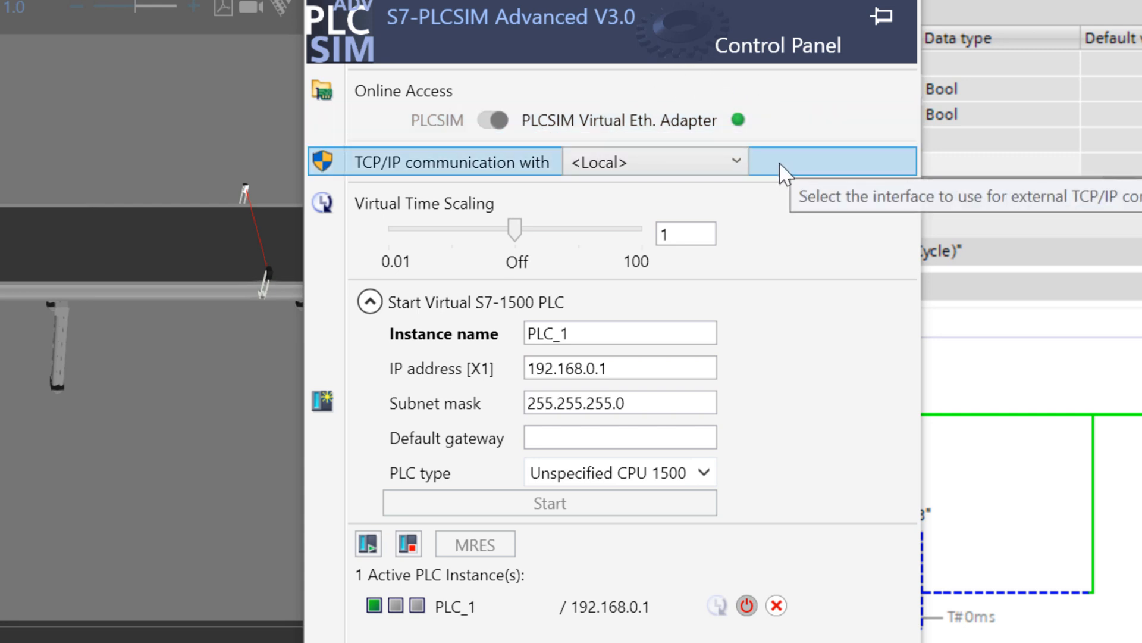
pyautogui.moveTo(739, 375)
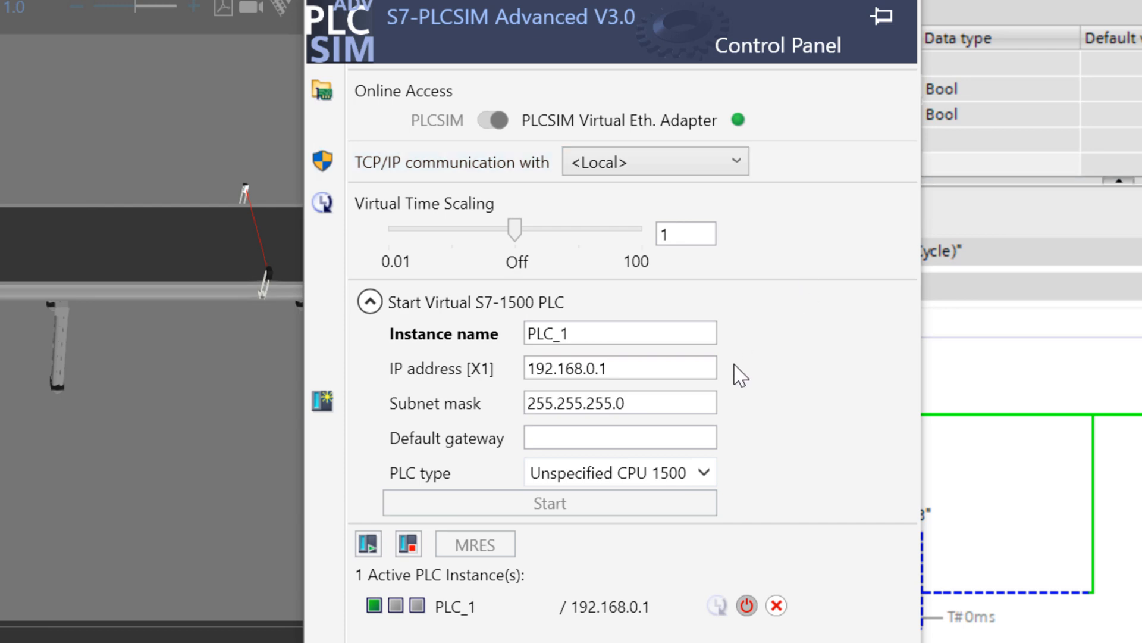
pyautogui.moveTo(744, 453)
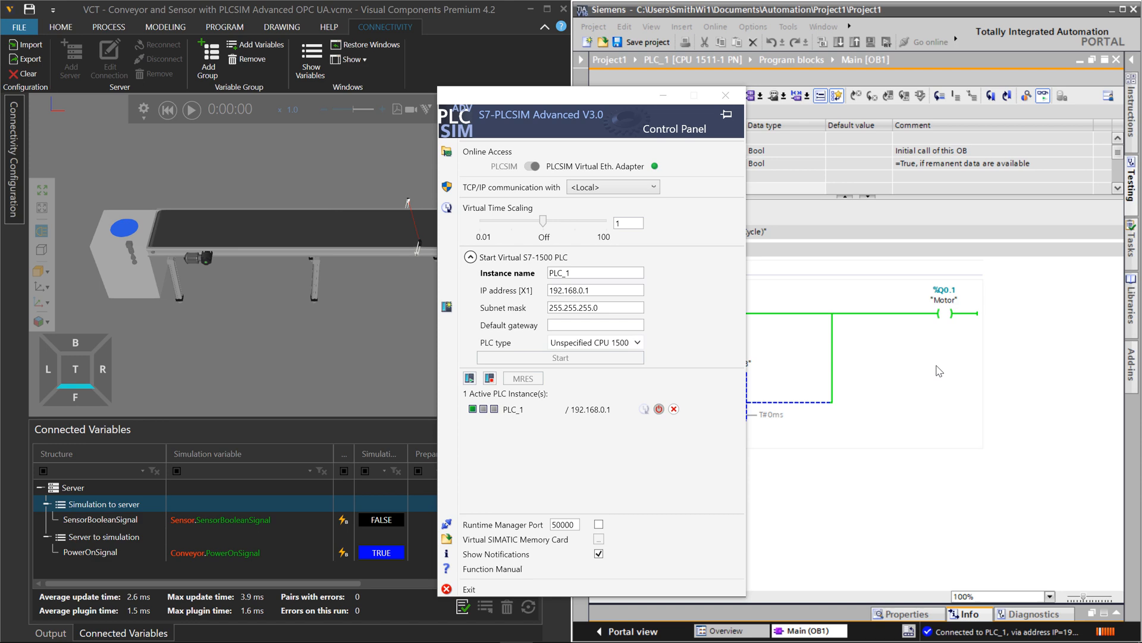
# - Bring the TIA Portal project window back to the front over the PLCSIM panel
pyautogui.click(725, 95)
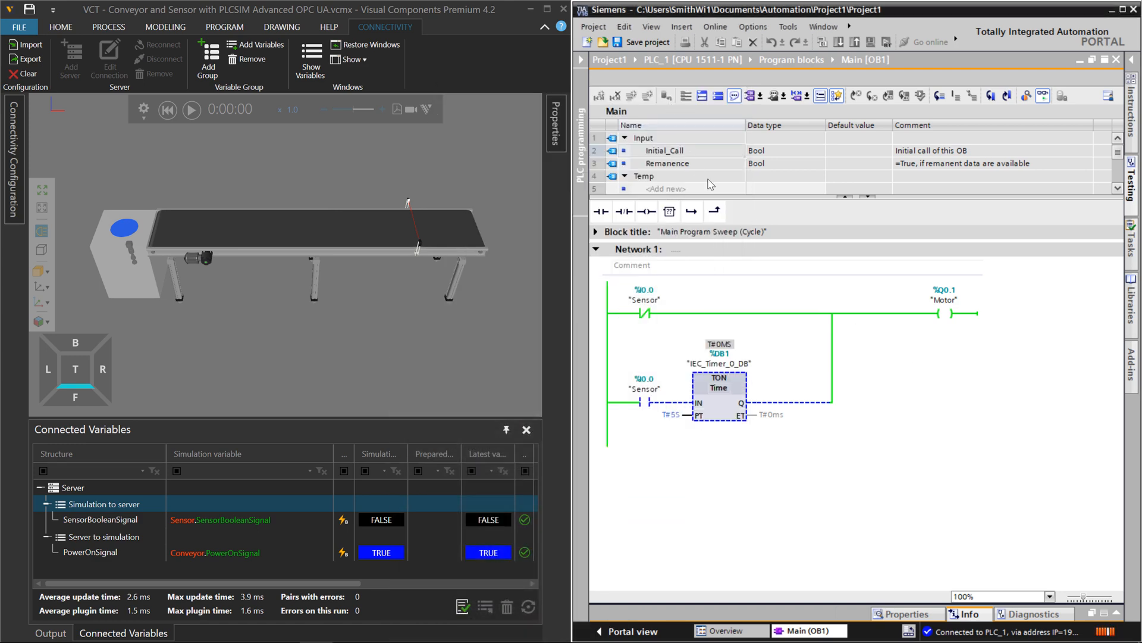
pyautogui.moveTo(882, 354)
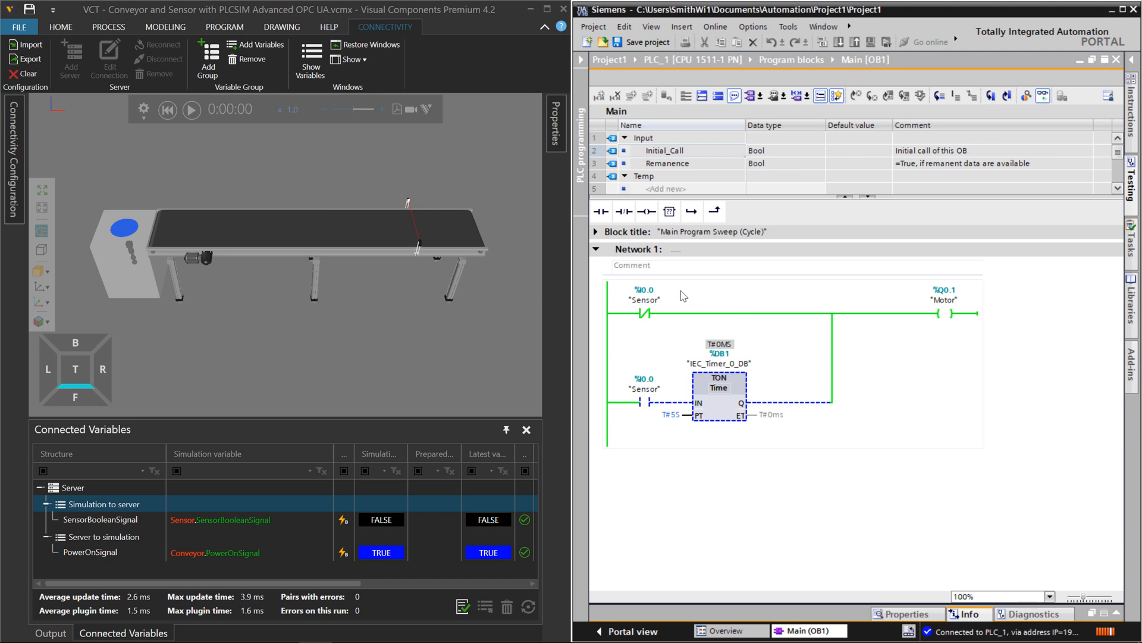
pyautogui.moveTo(765, 347)
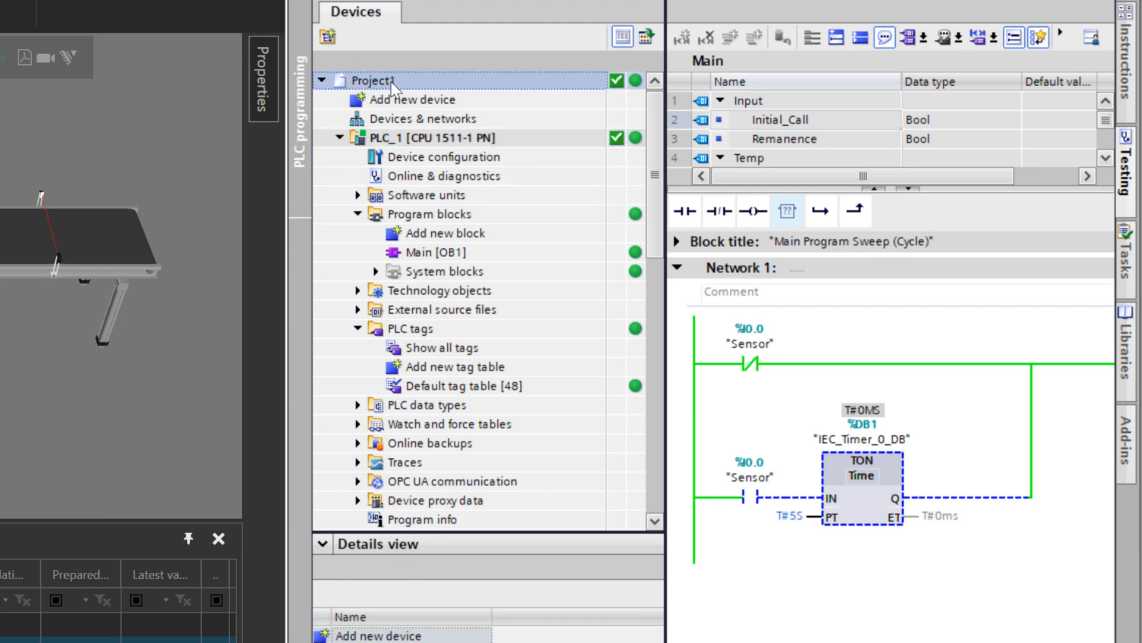
pyautogui.rightClick(373, 80)
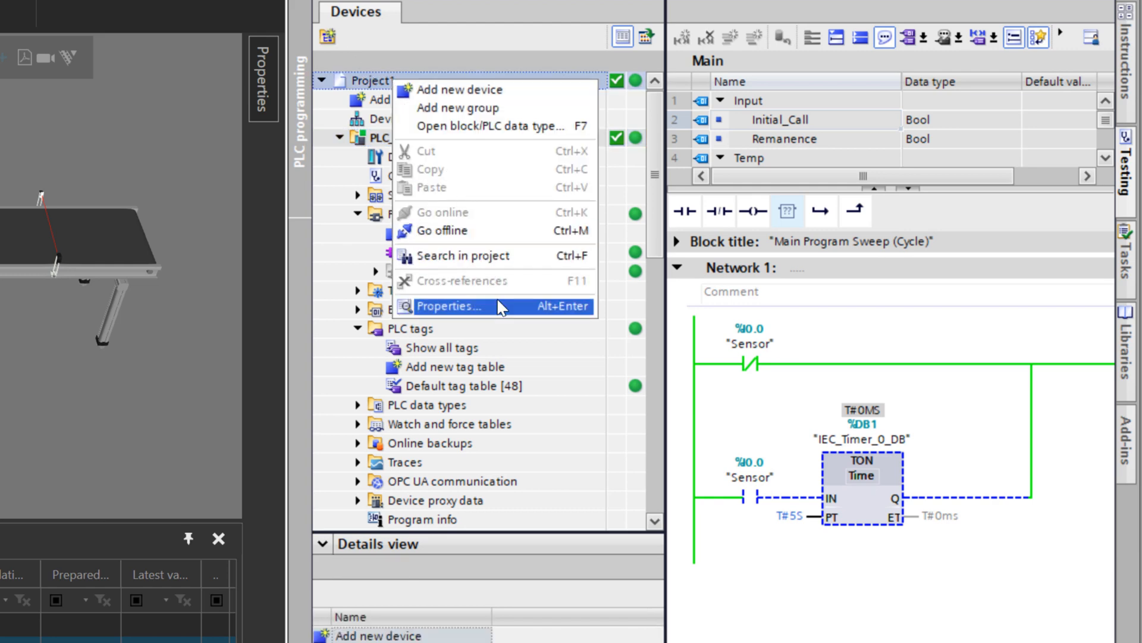
pyautogui.click(447, 306)
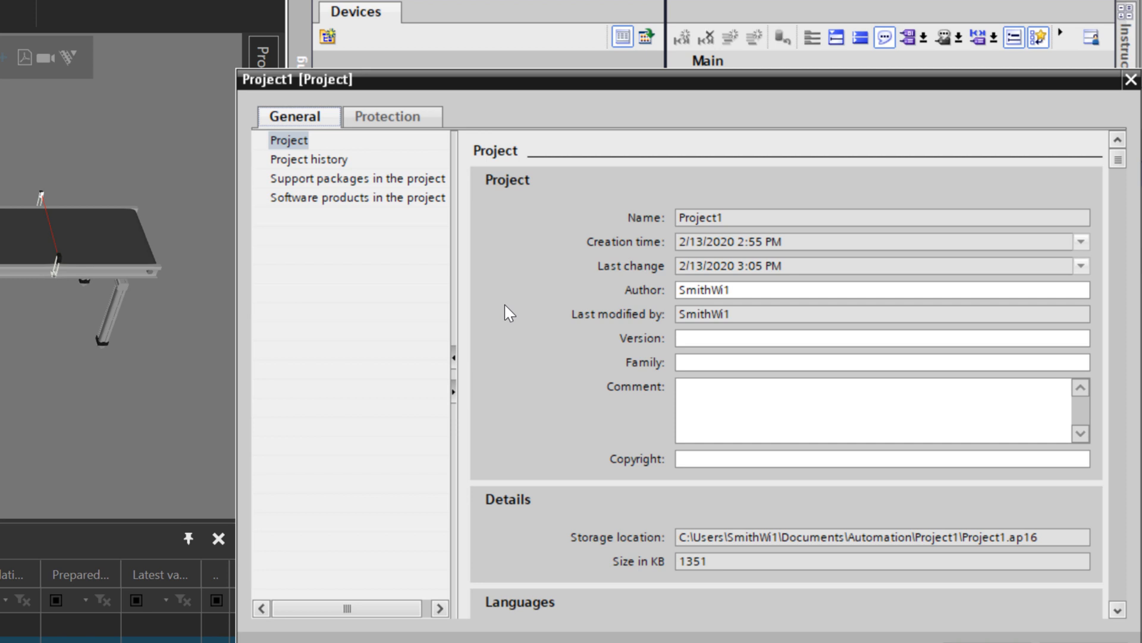
pyautogui.click(387, 116)
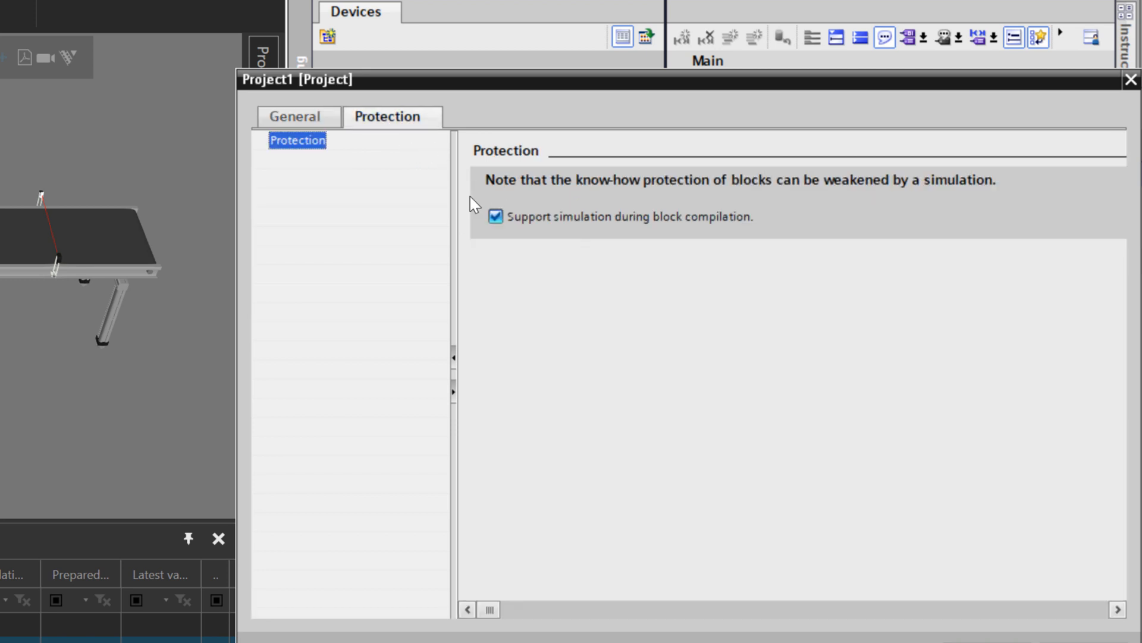
pyautogui.moveTo(486, 263)
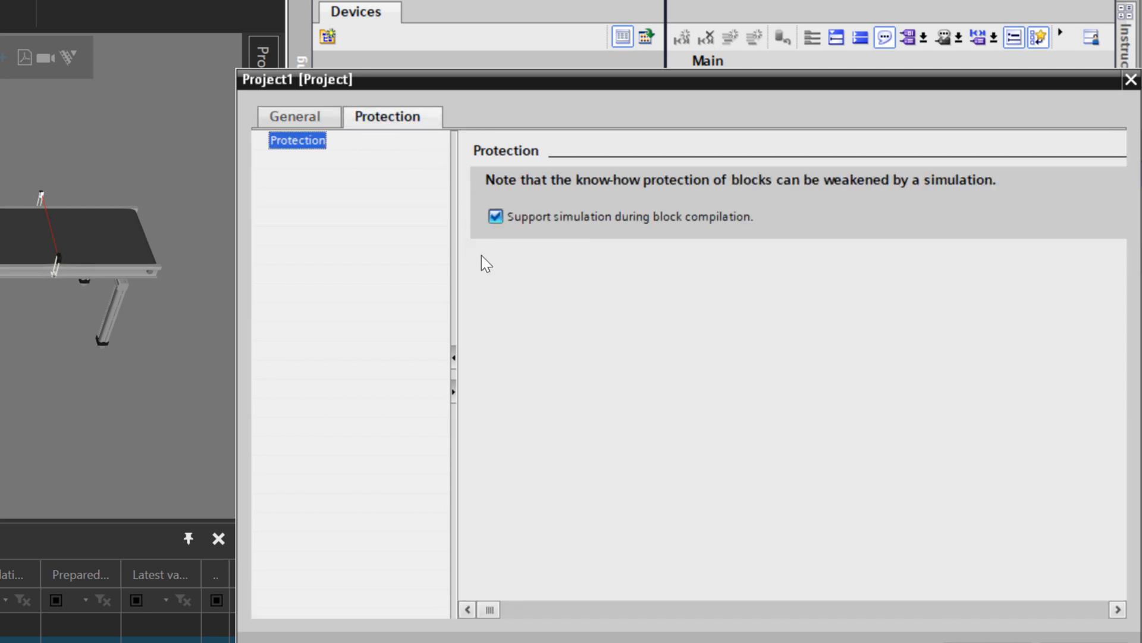
pyautogui.moveTo(885, 429)
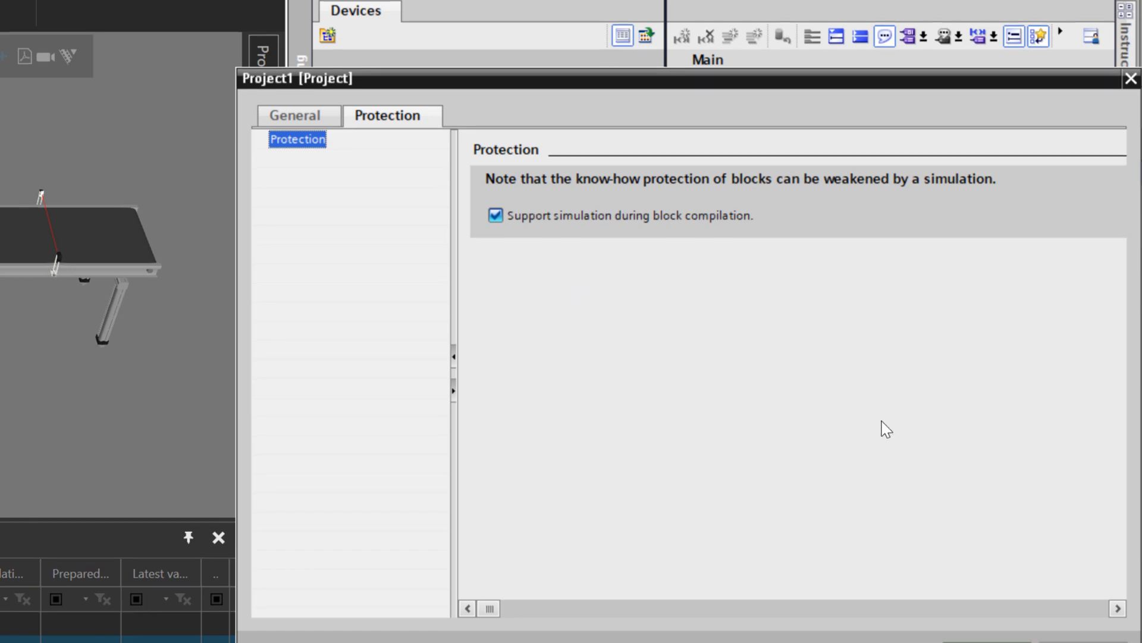
pyautogui.click(1131, 78)
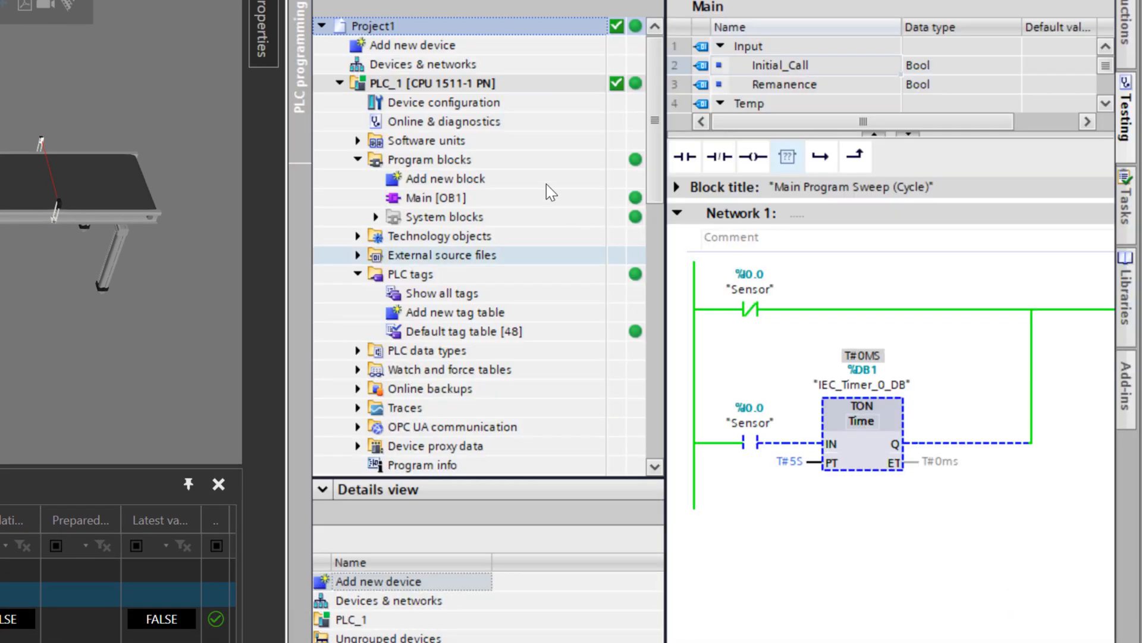
# - Review PLC_1's OPC UA server at opc.tcp://192.168.0.1:4840 and its 'No security' policy option
pyautogui.click(433, 84)
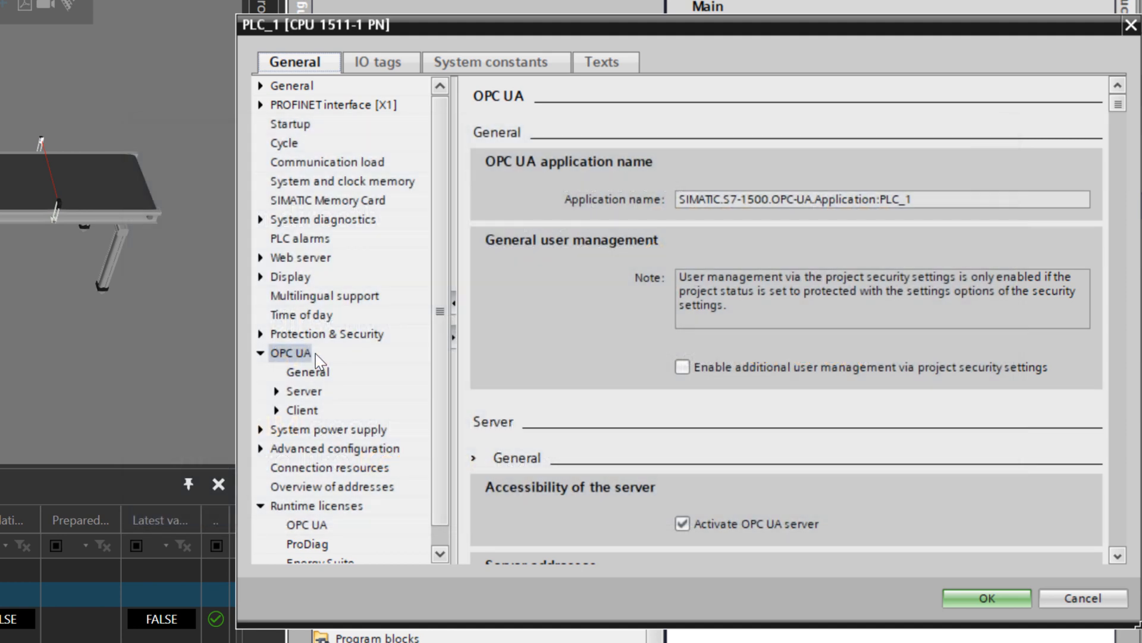
pyautogui.moveTo(1125, 113)
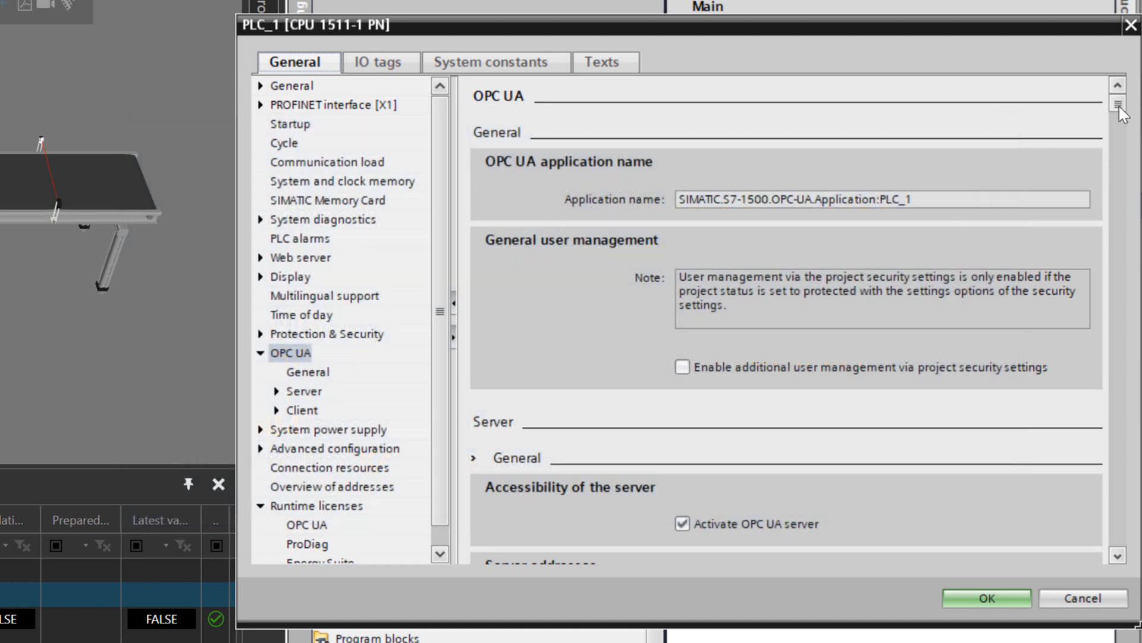
pyautogui.scroll(-3)
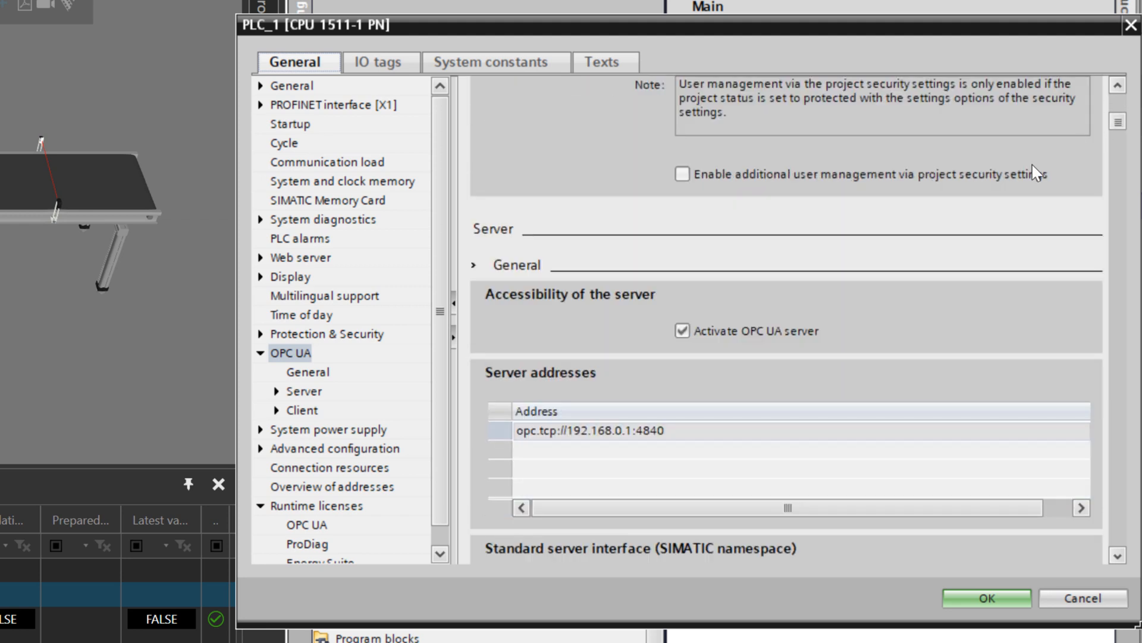
pyautogui.moveTo(736, 325)
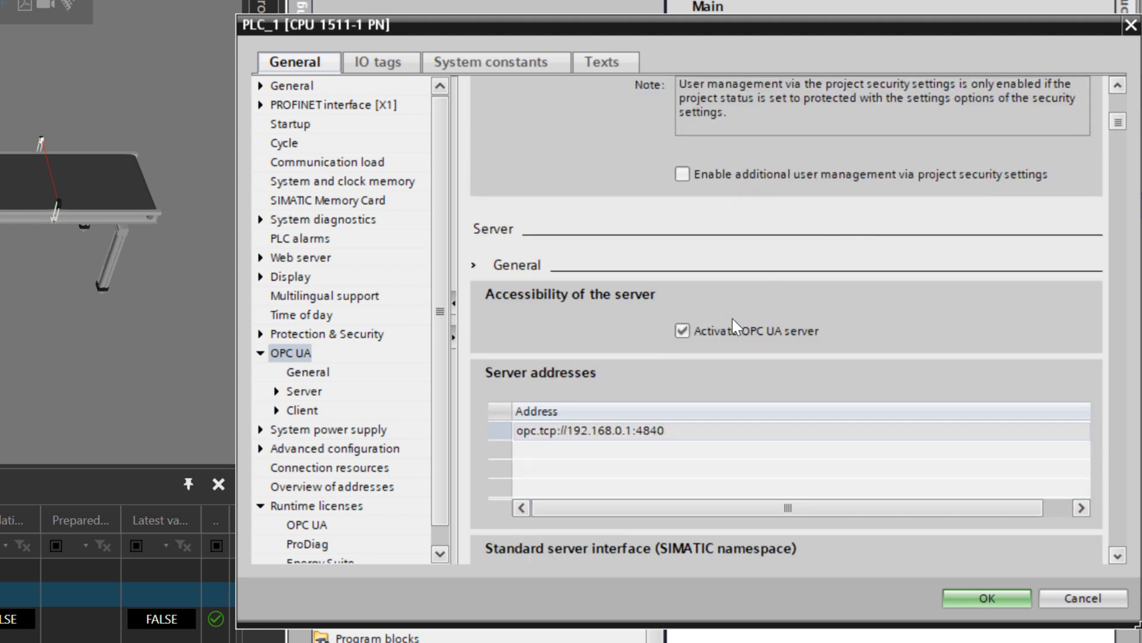
pyautogui.moveTo(716, 307)
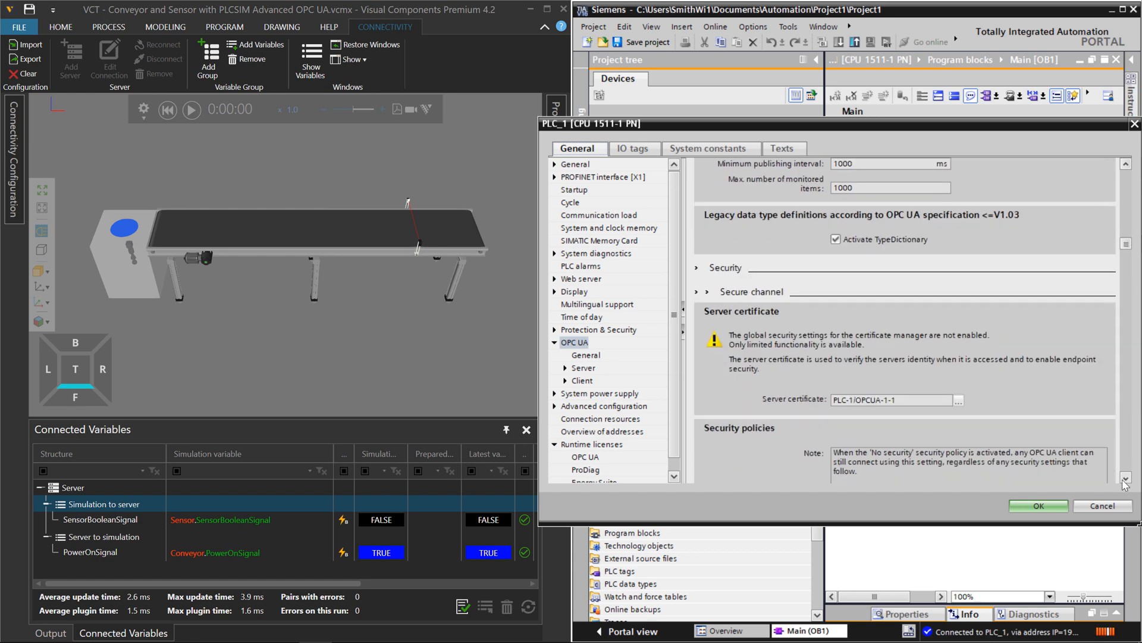
pyautogui.scroll(-3)
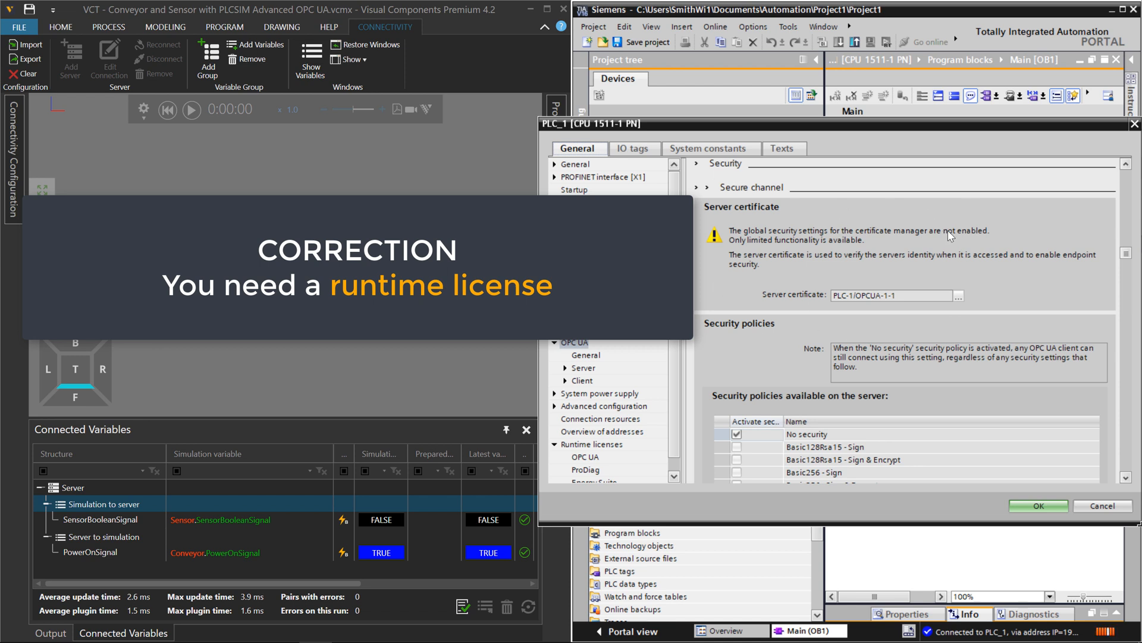
pyautogui.moveTo(943, 273)
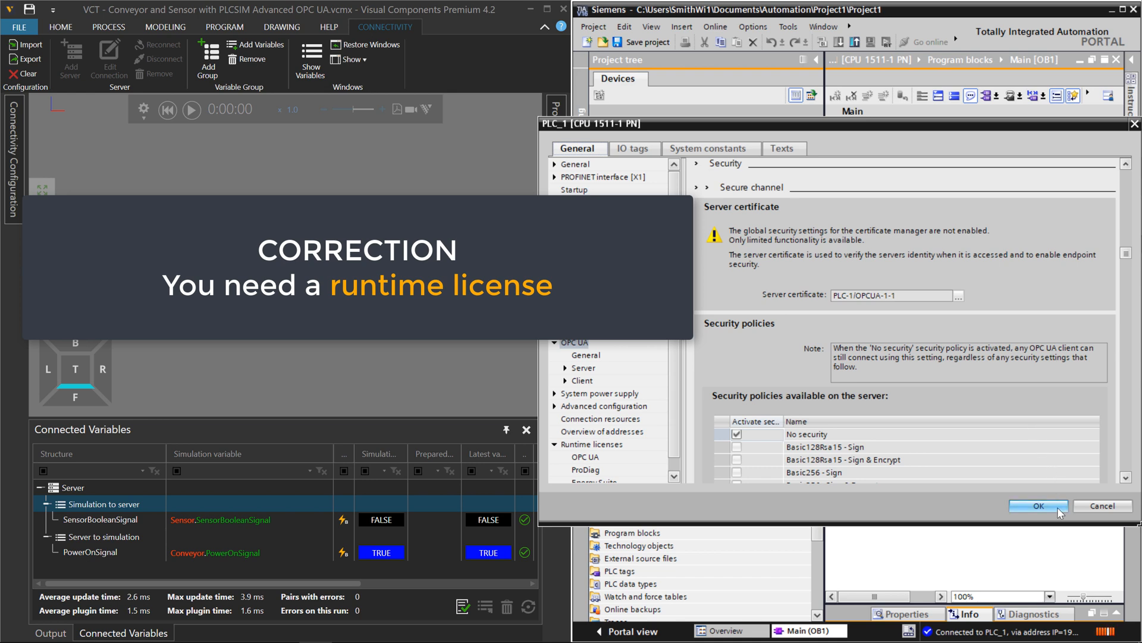
# - Accept PLC_1's OPC UA settings with OK, returning to the Main ladder network
pyautogui.click(1036, 506)
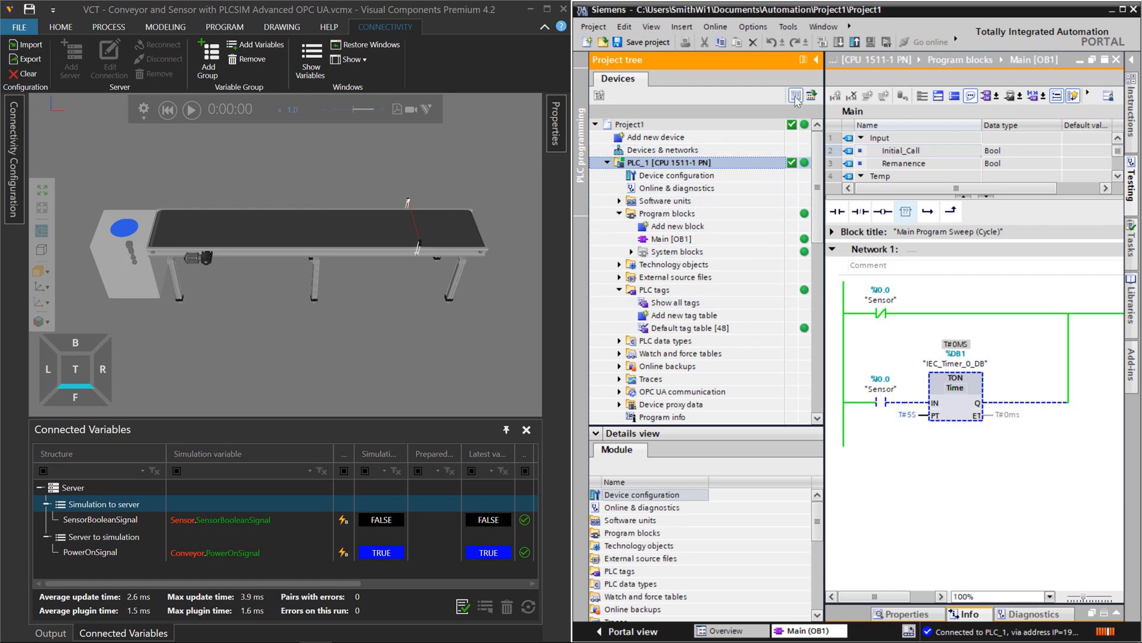
pyautogui.moveTo(840, 47)
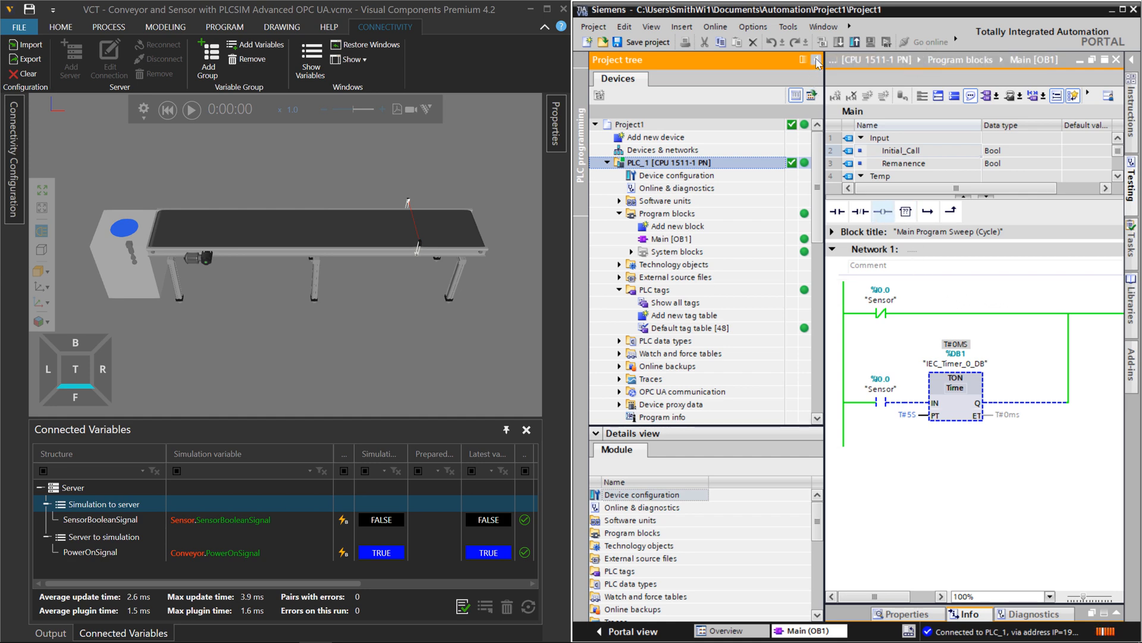
pyautogui.click(816, 61)
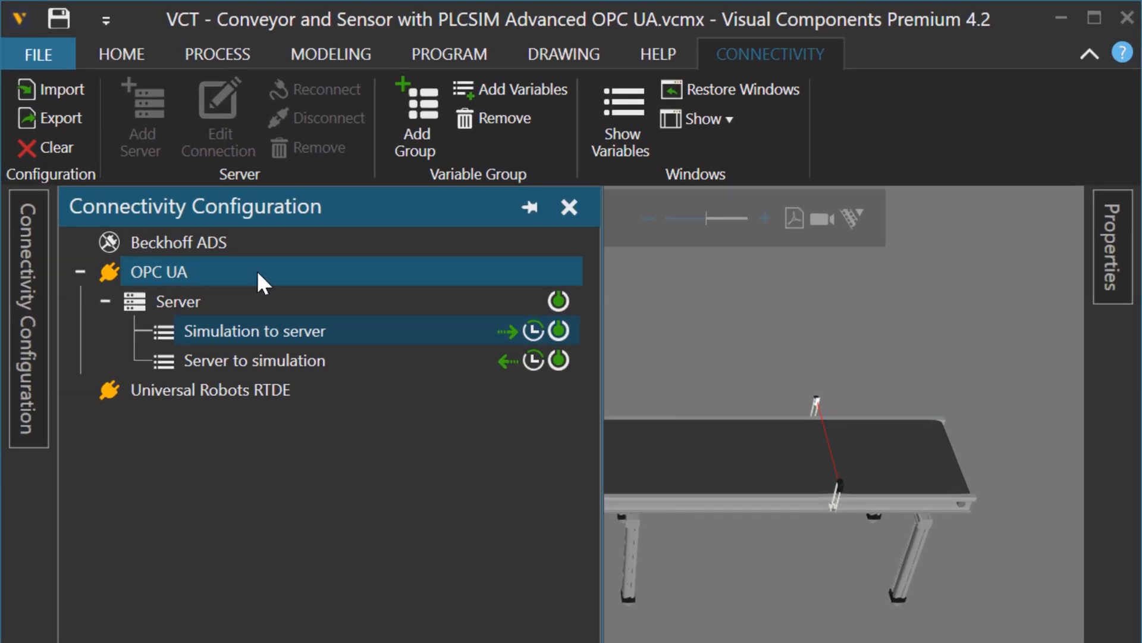
pyautogui.click(175, 301)
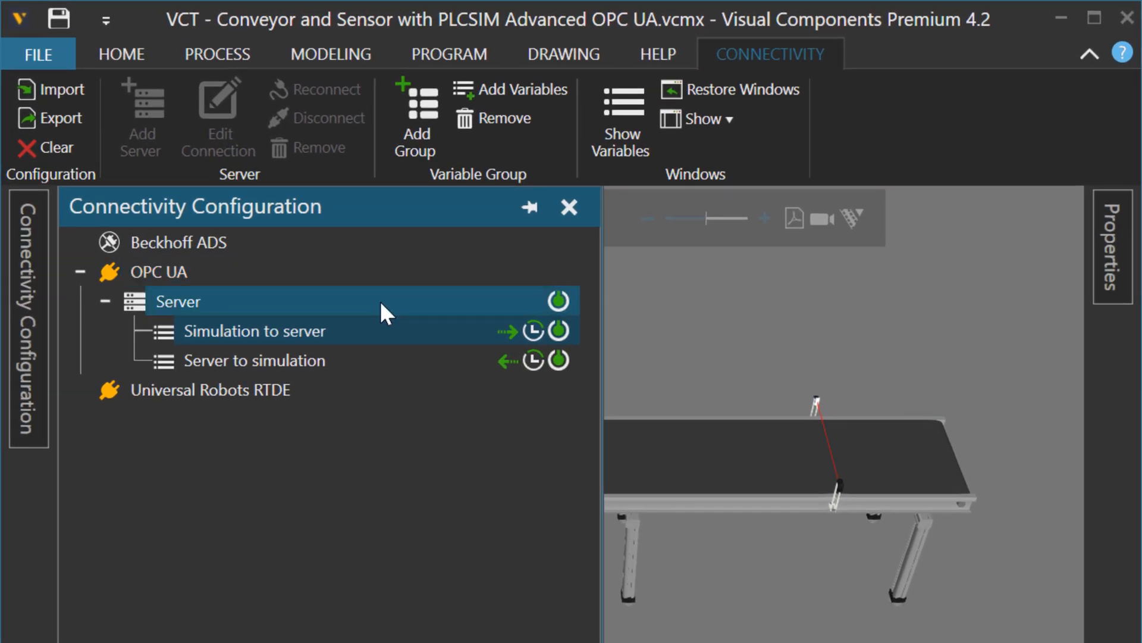
pyautogui.click(255, 331)
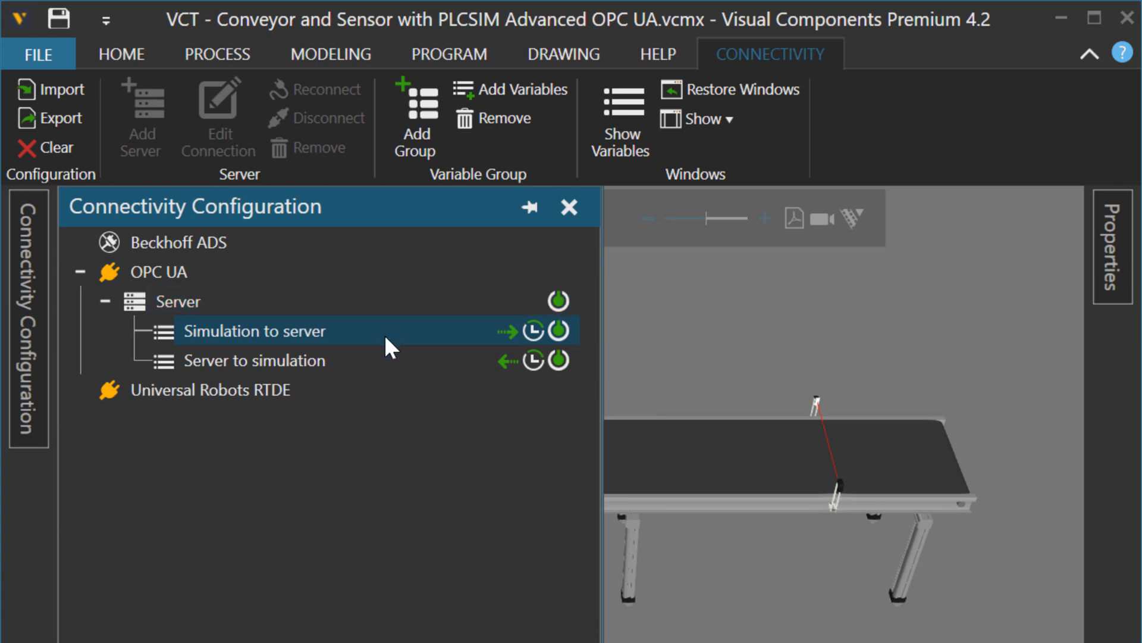
pyautogui.moveTo(430, 420)
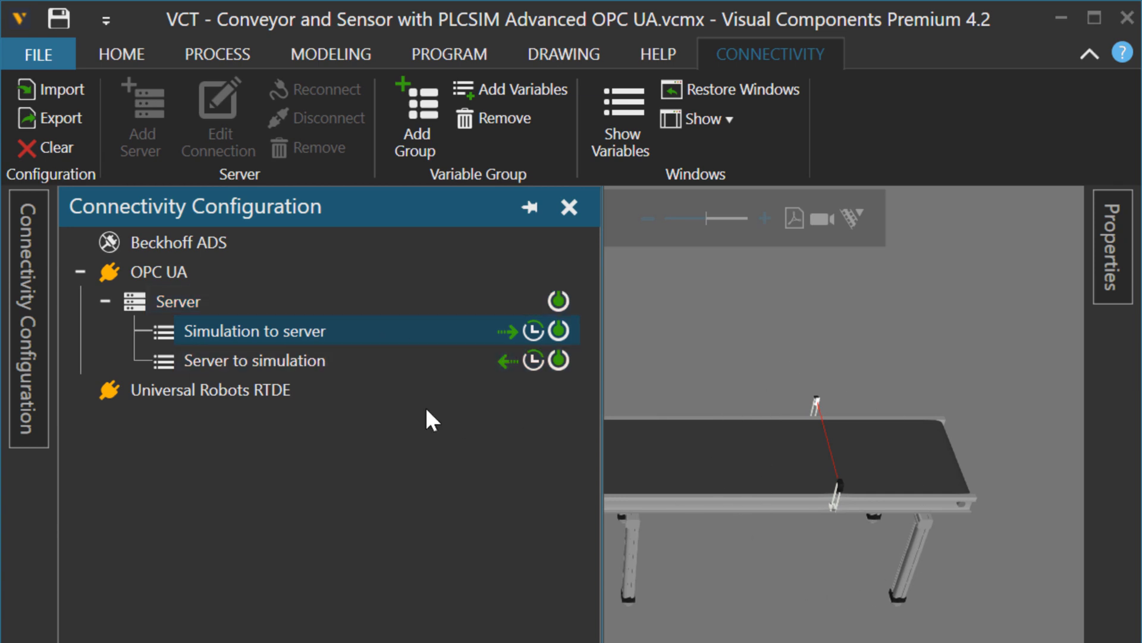
pyautogui.click(254, 359)
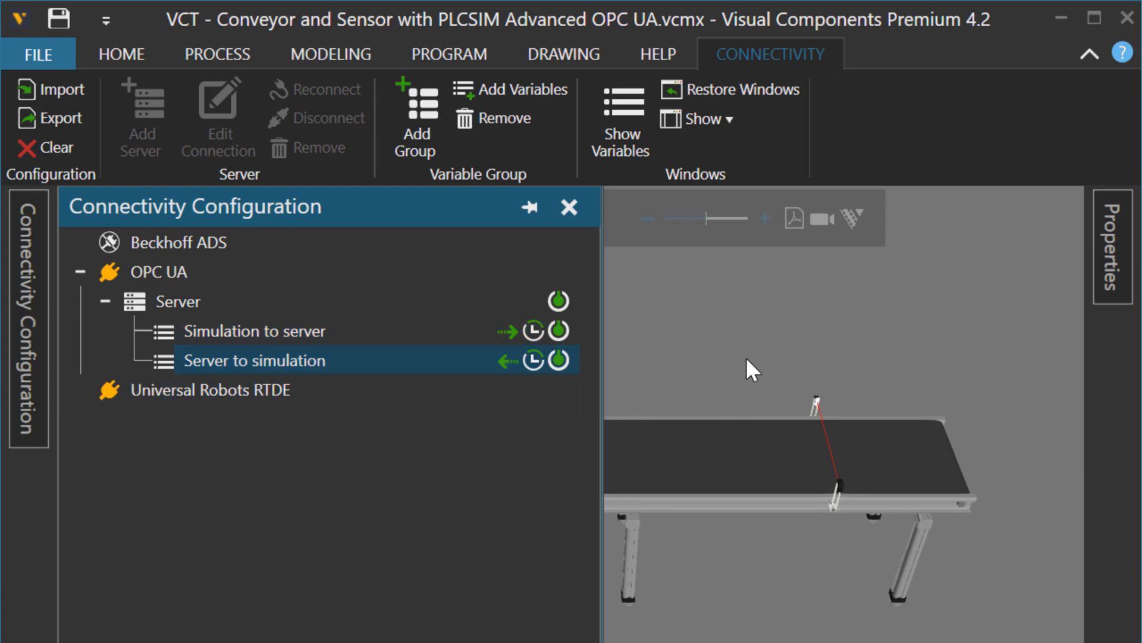
pyautogui.moveTo(771, 499)
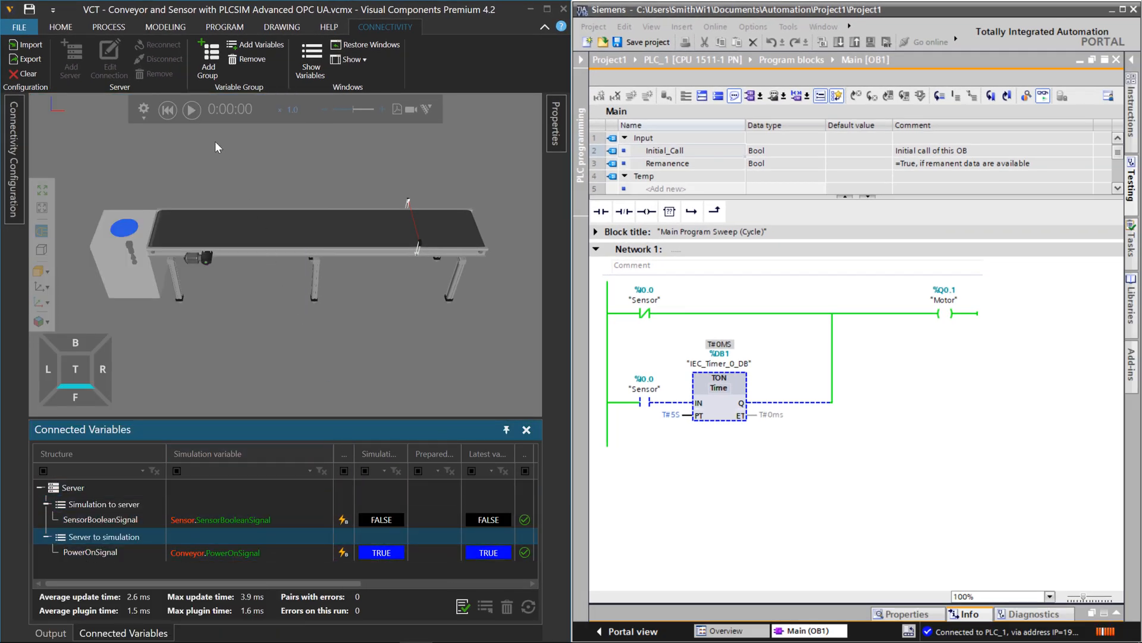
pyautogui.click(190, 110)
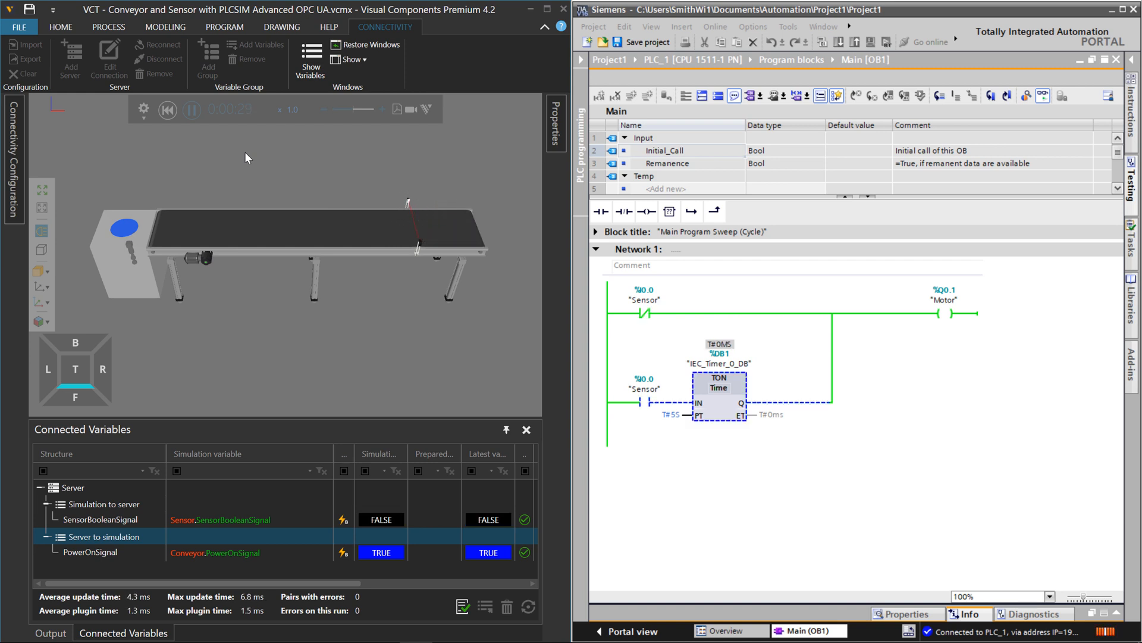
pyautogui.click(190, 109)
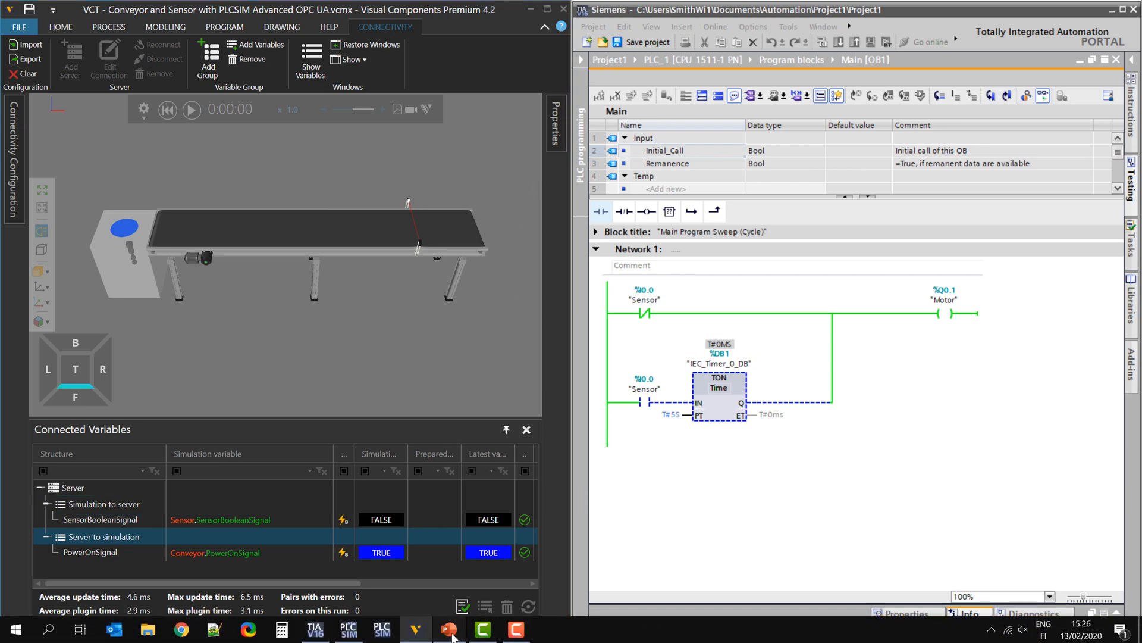
# - Step from the title slide through network settings to Configure S7-PLCSIM Advanced
pyautogui.click(449, 628)
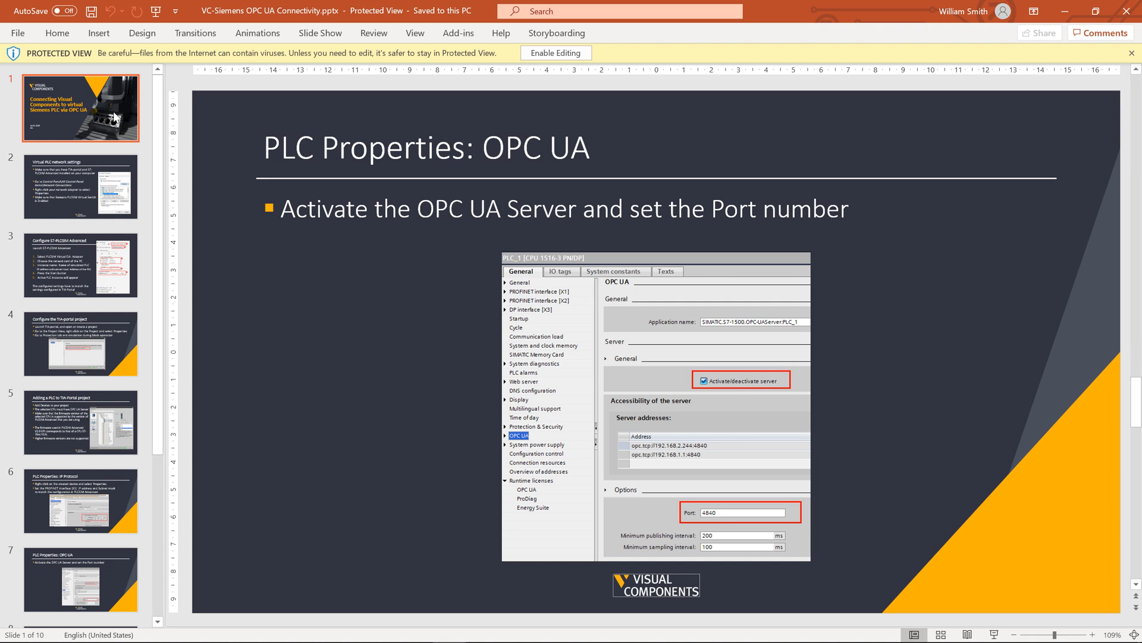
pyautogui.click(80, 109)
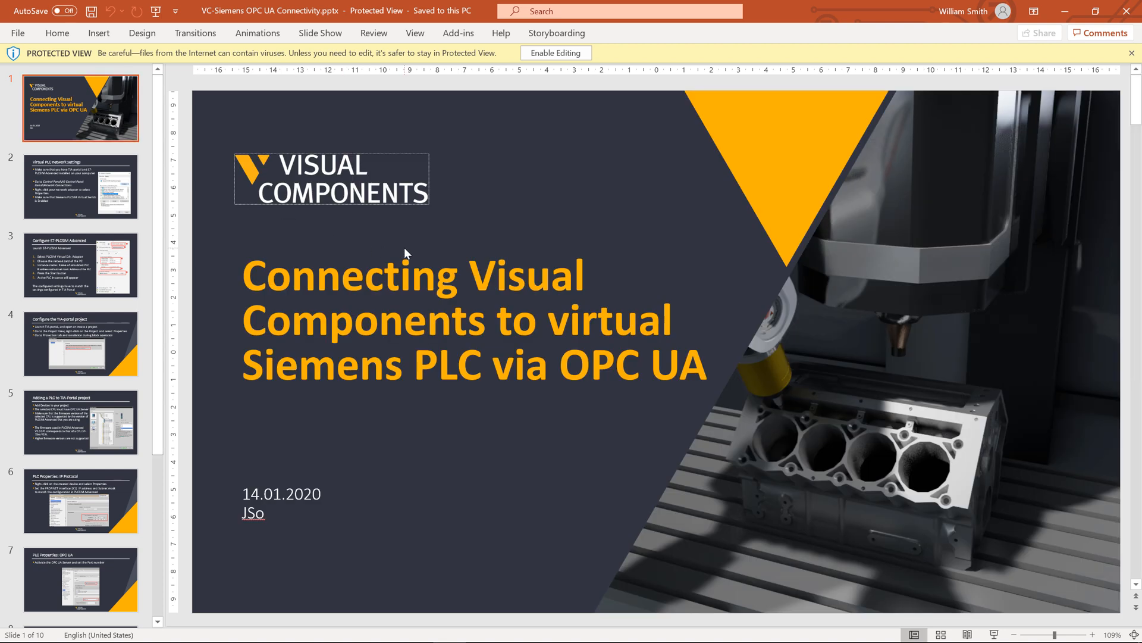
pyautogui.moveTo(323, 260)
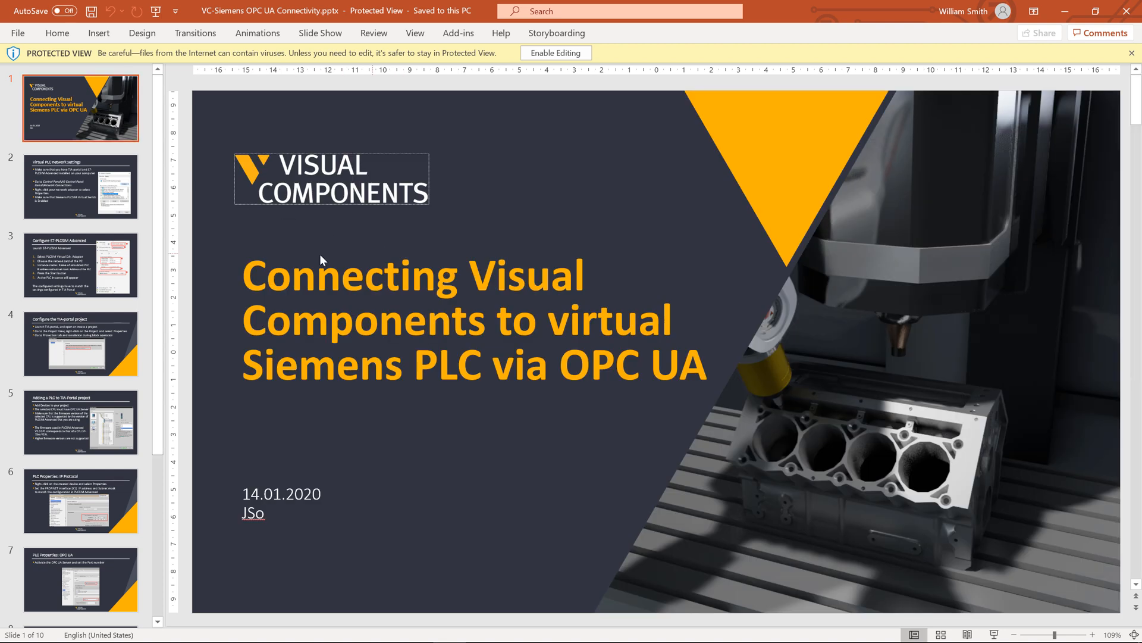
pyautogui.click(80, 186)
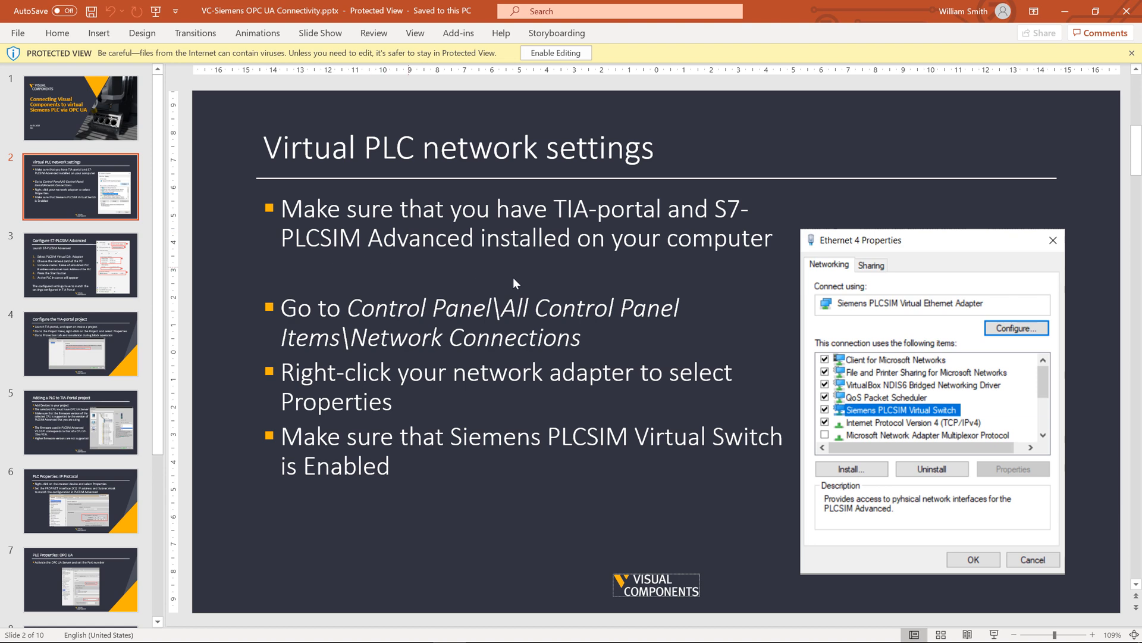
pyautogui.moveTo(689, 353)
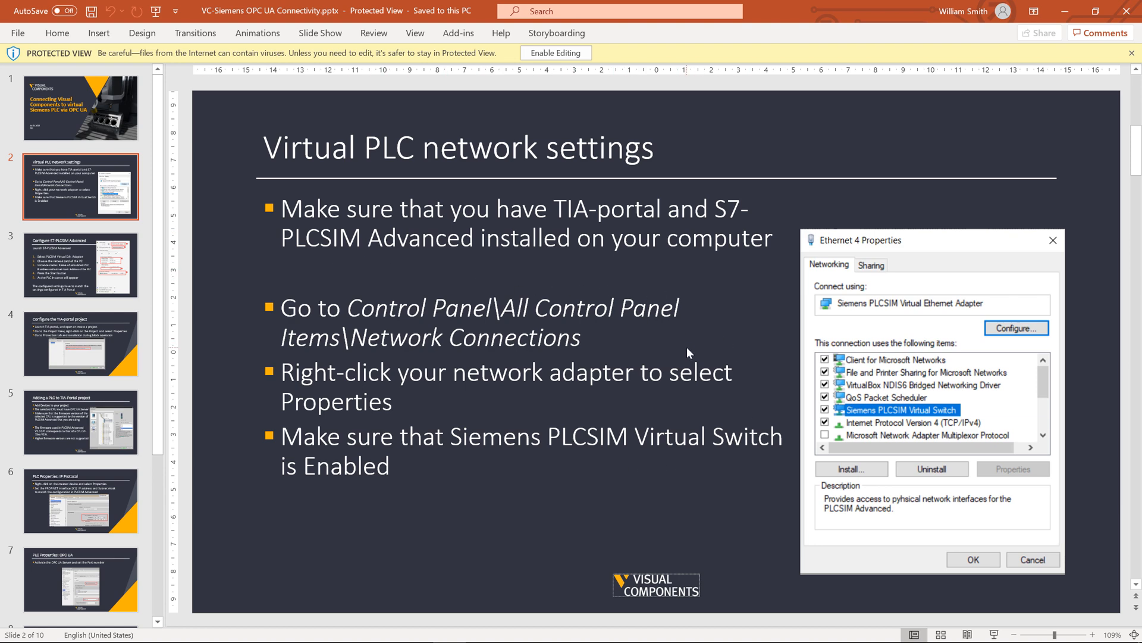
pyautogui.click(80, 264)
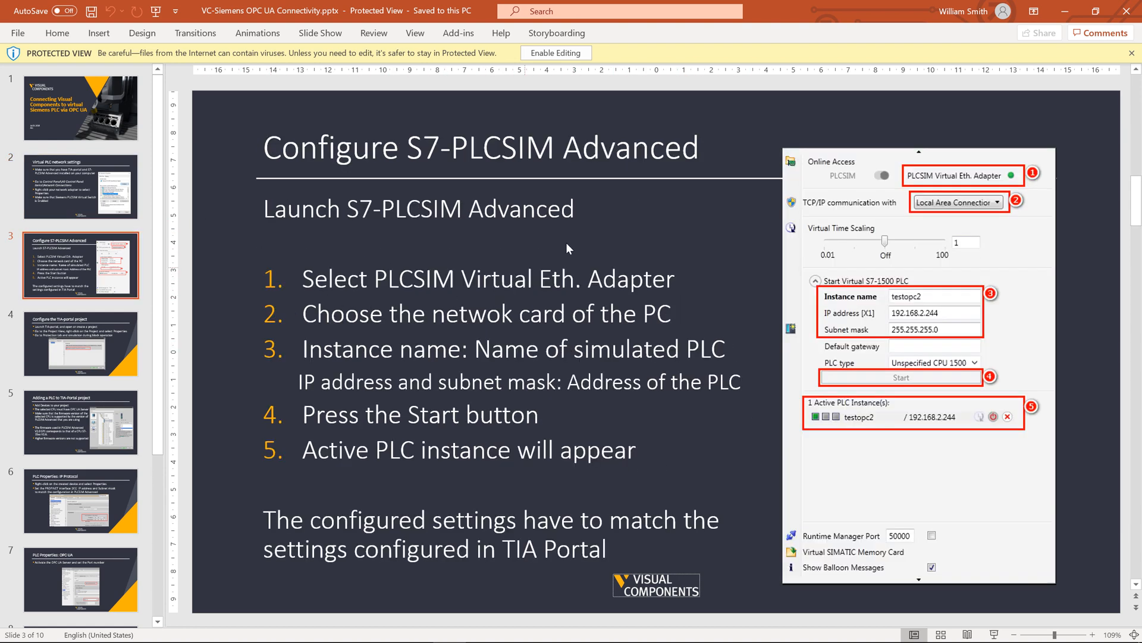
pyautogui.moveTo(576, 242)
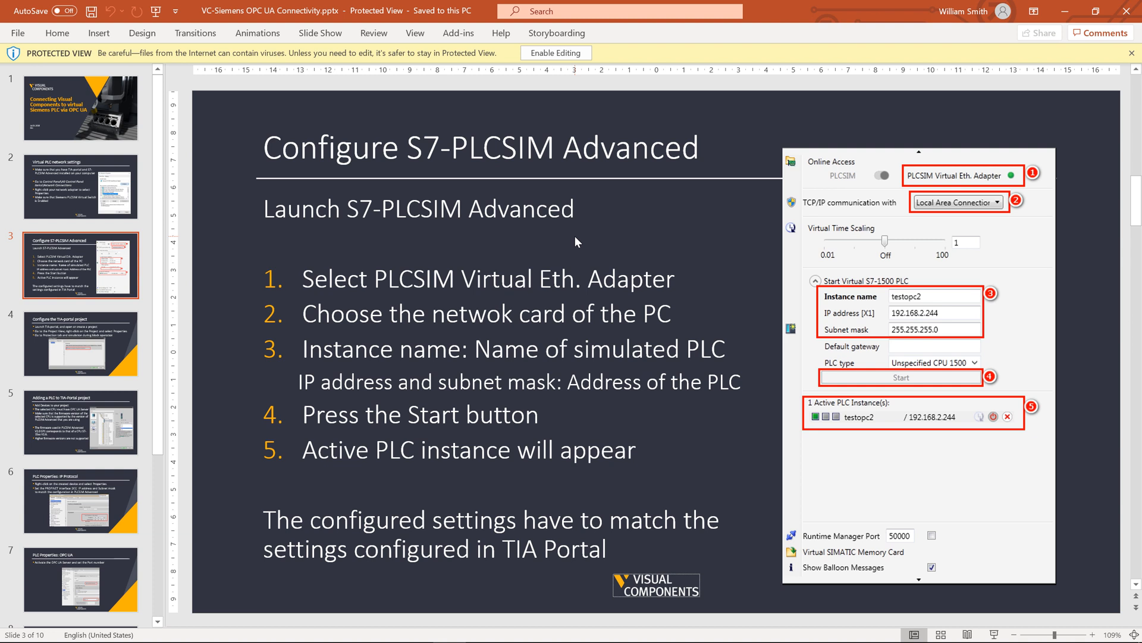
pyautogui.moveTo(739, 349)
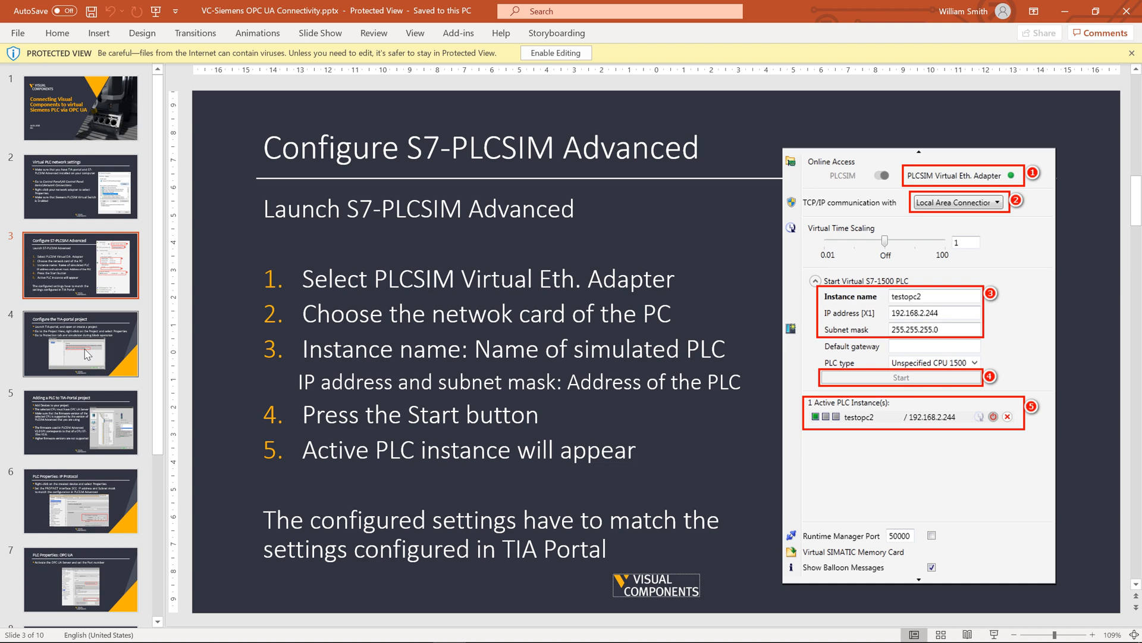
# - Advance past the TIA-Portal project slide to 'Adding a PLC to TIA-Portal project'
pyautogui.click(80, 342)
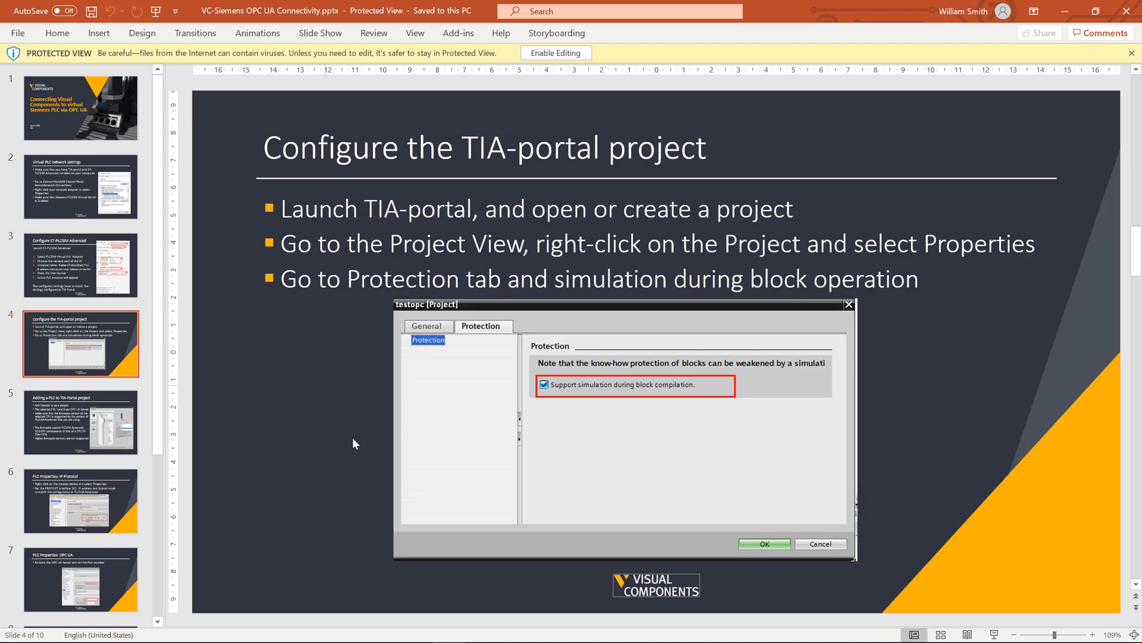
pyautogui.moveTo(475, 391)
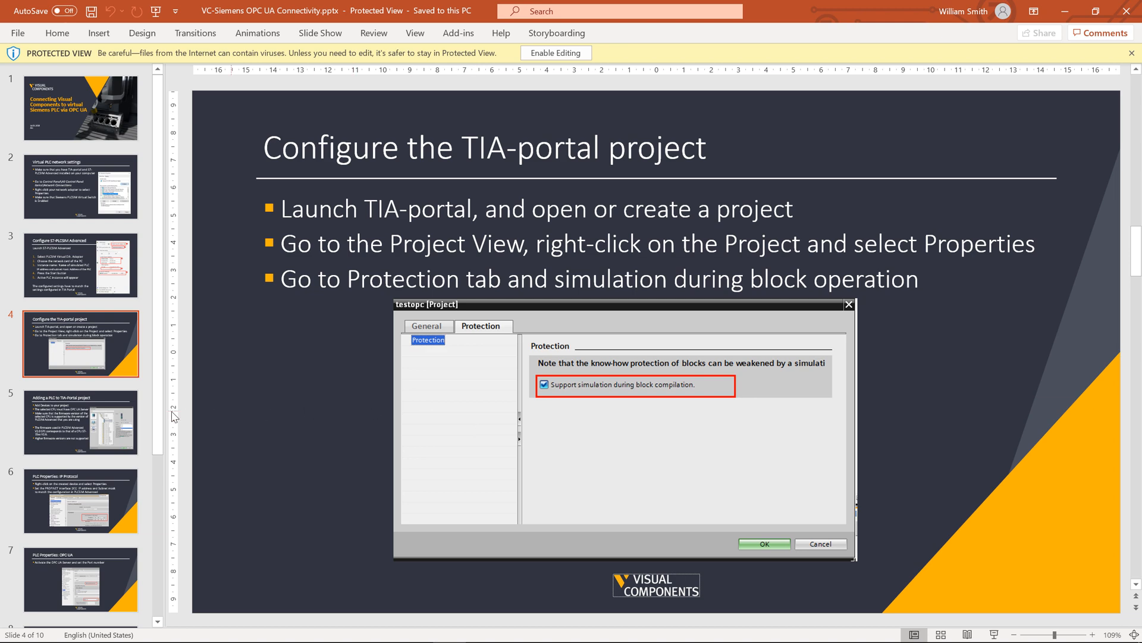
pyautogui.click(81, 424)
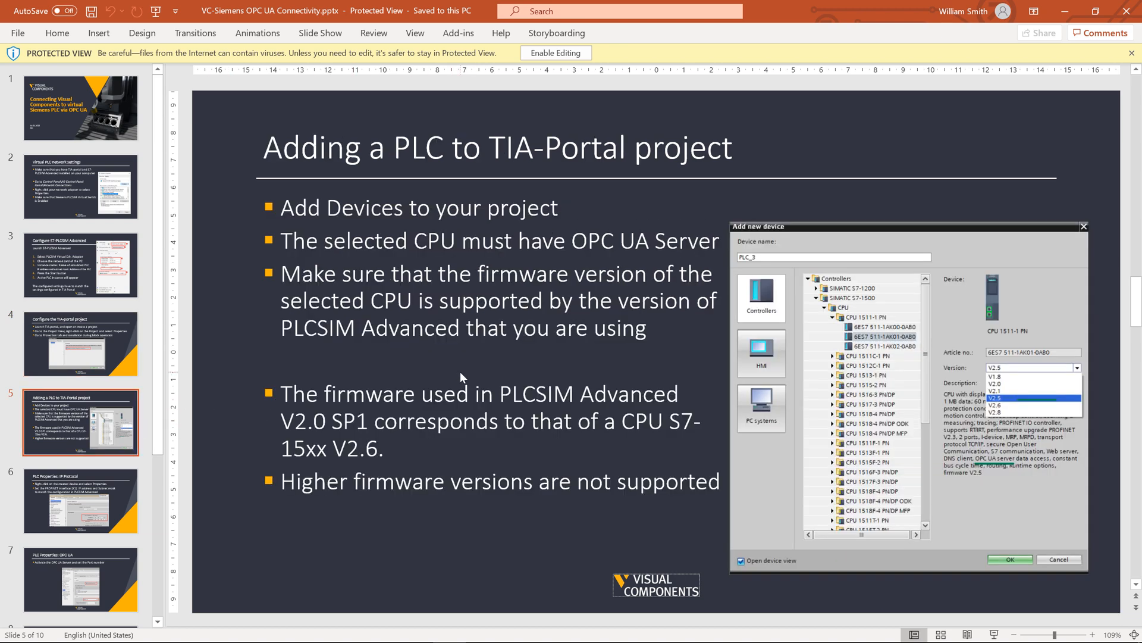
pyautogui.moveTo(86, 494)
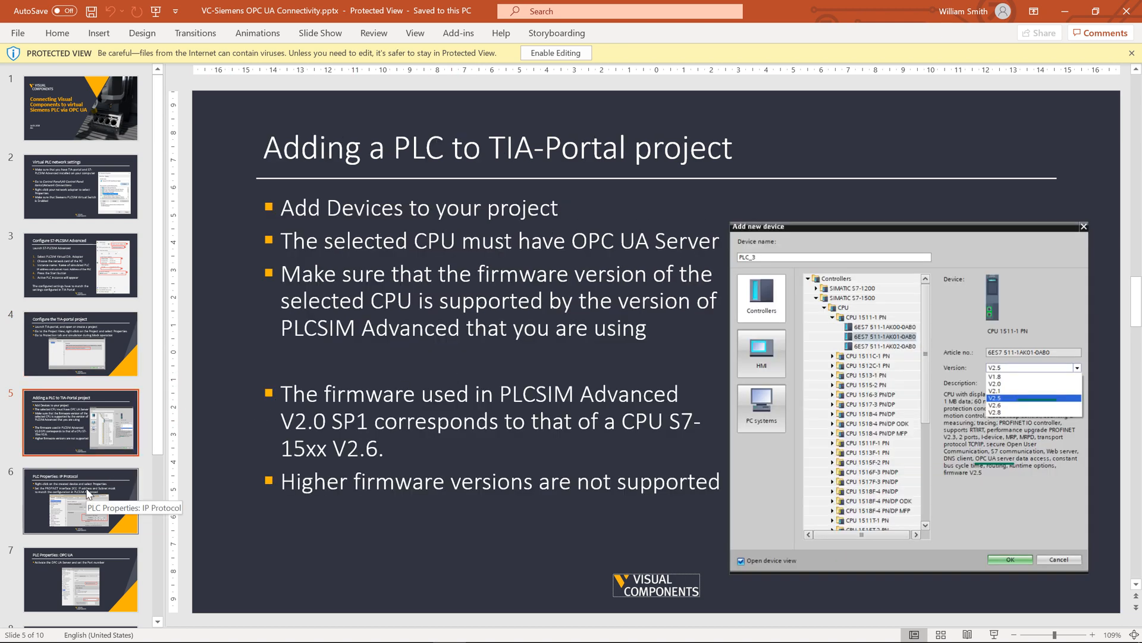
pyautogui.moveTo(917, 418)
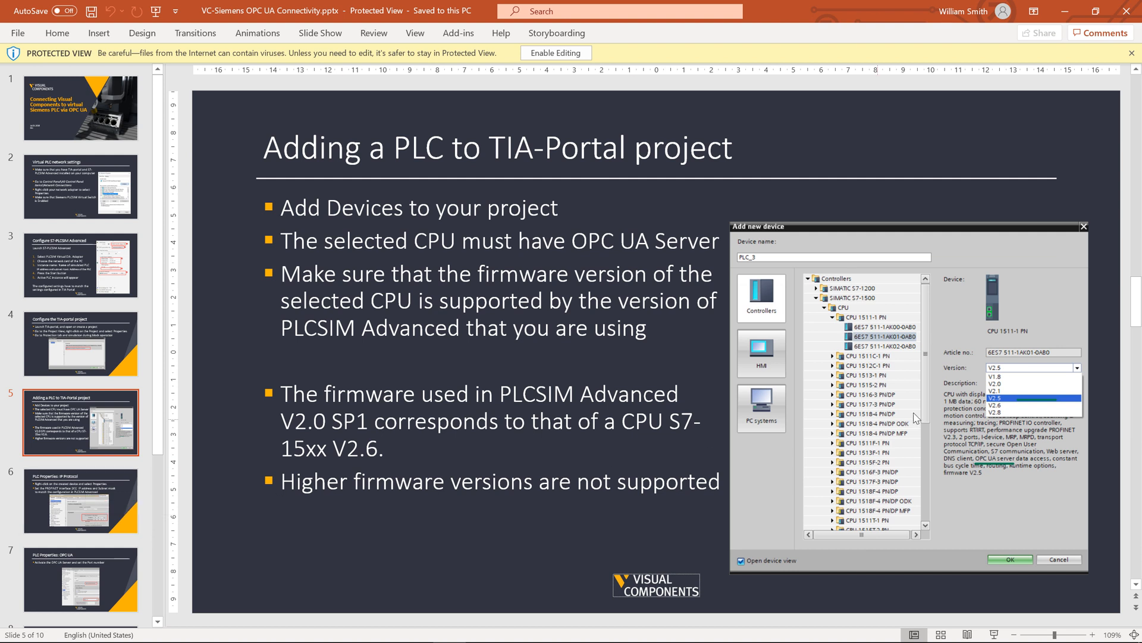
pyautogui.moveTo(963, 448)
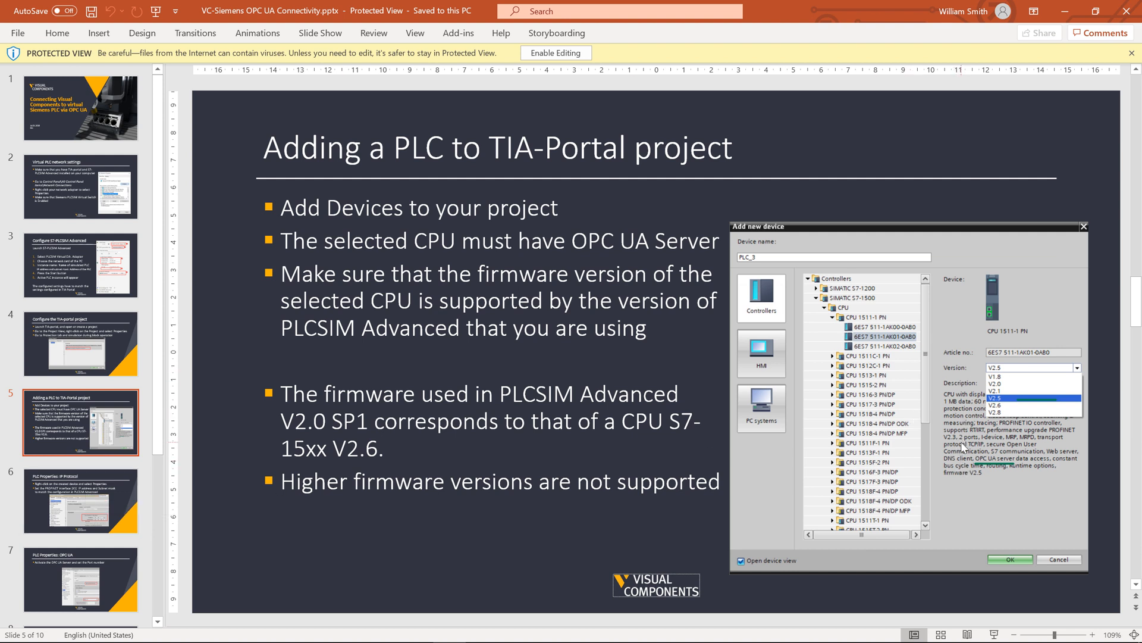
pyautogui.moveTo(976, 372)
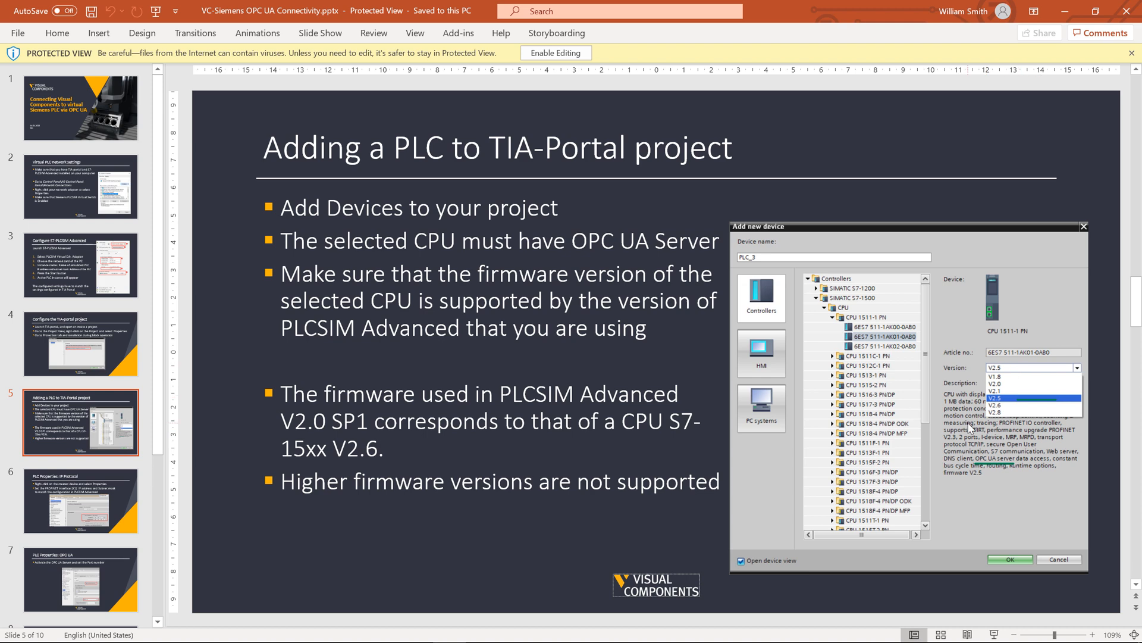
pyautogui.moveTo(839, 431)
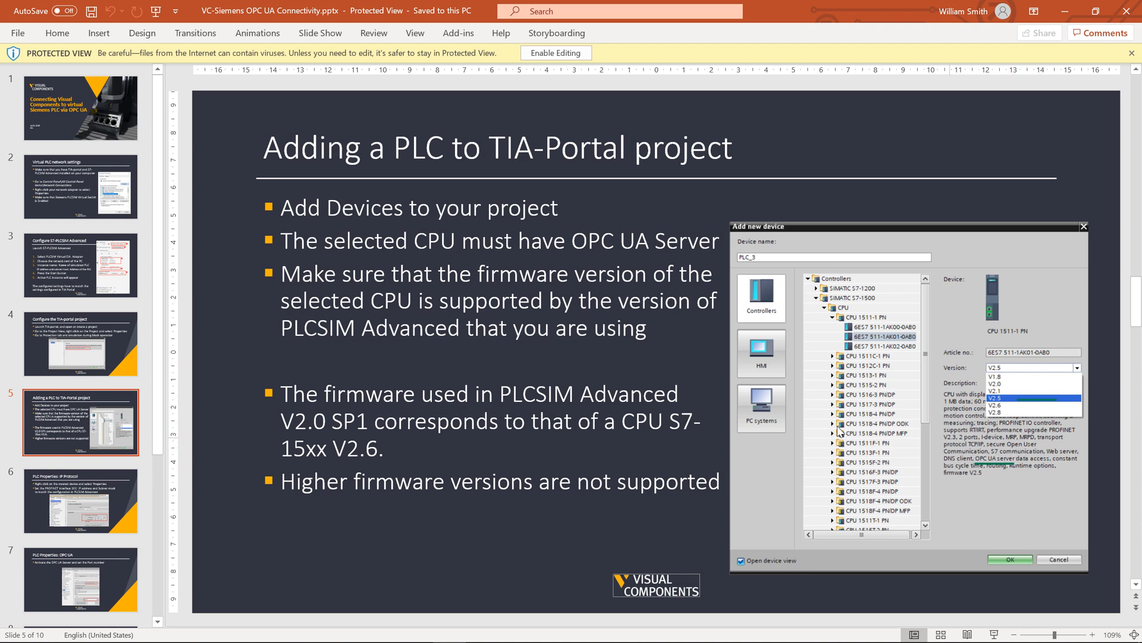
# - Step through IP protocol, OPC UA properties and runtime license slides to the PLCSIM download slide
pyautogui.click(80, 501)
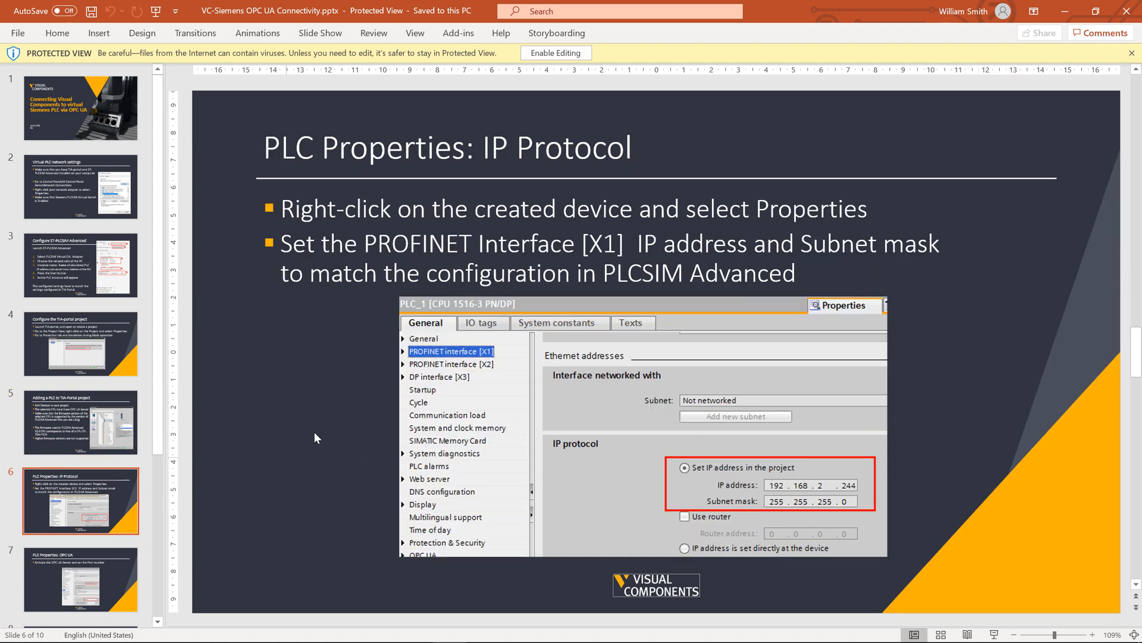
pyautogui.moveTo(596, 450)
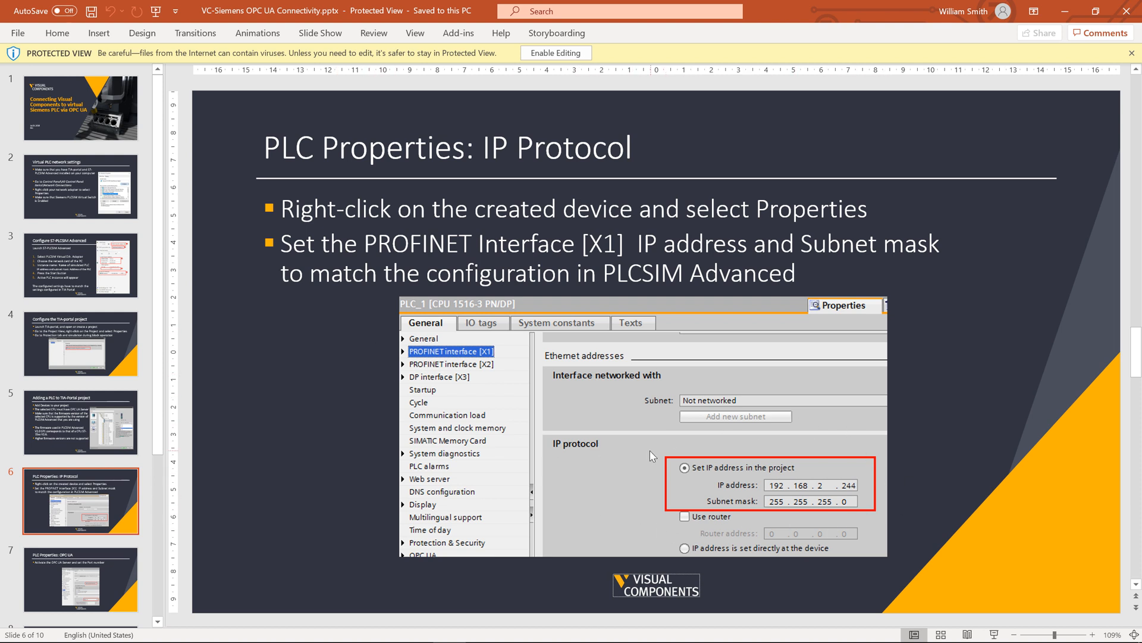
pyautogui.scroll(-3)
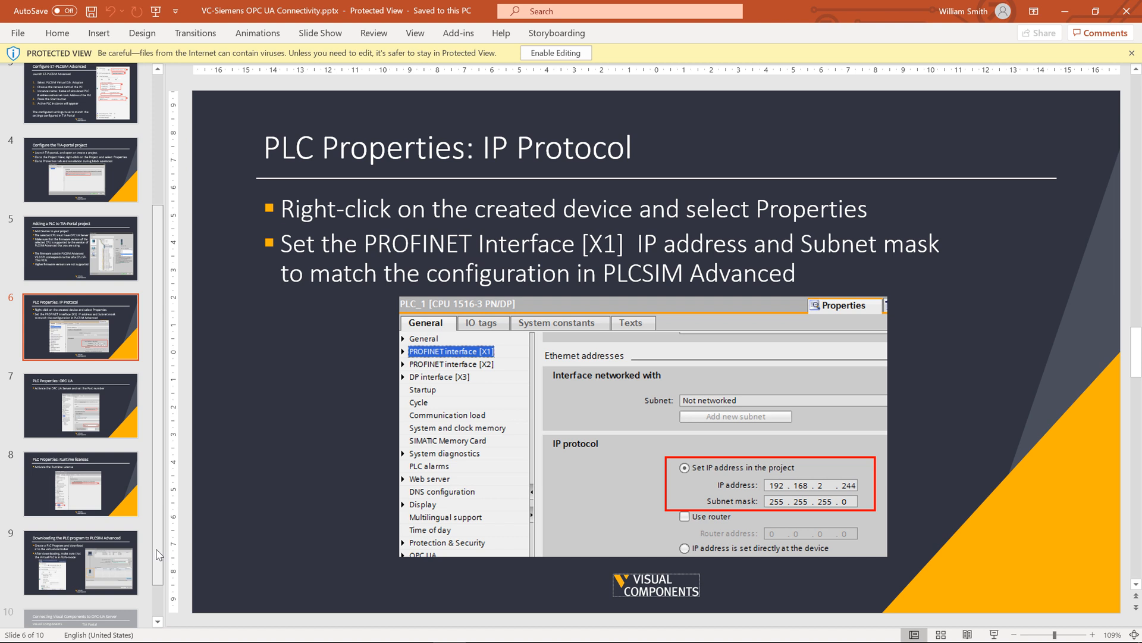
pyautogui.scroll(-3)
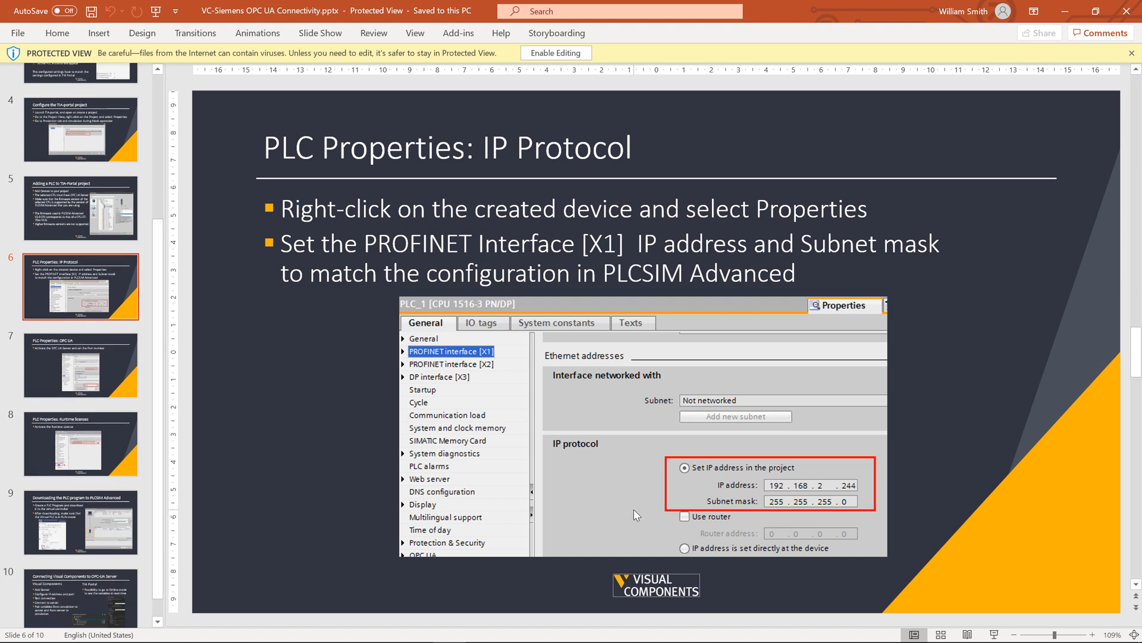
pyautogui.moveTo(131, 437)
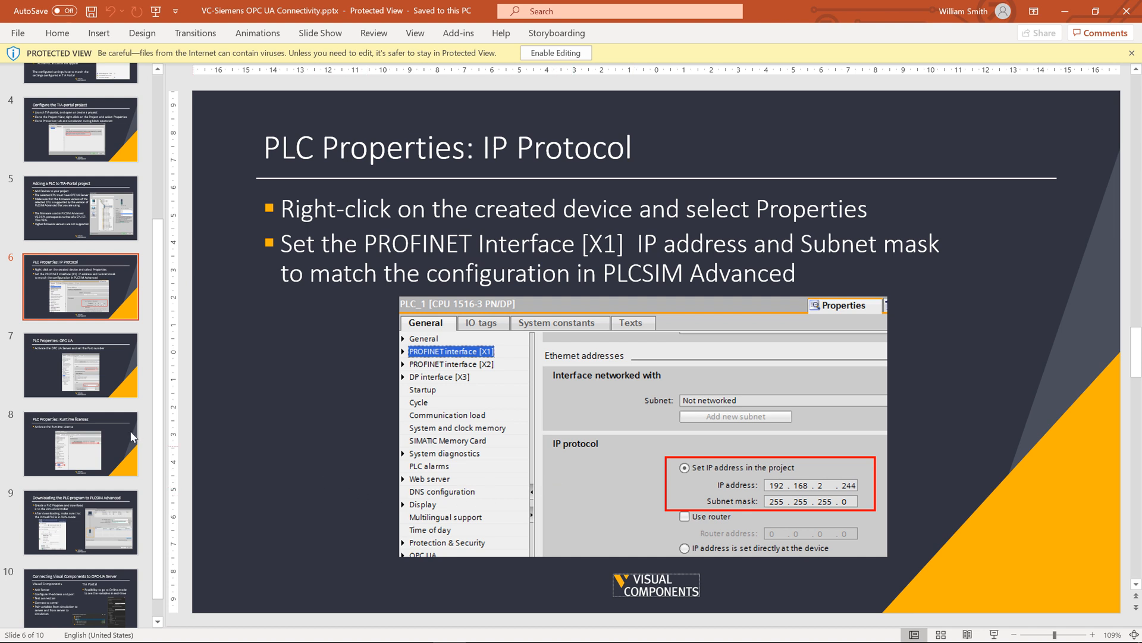
pyautogui.click(80, 364)
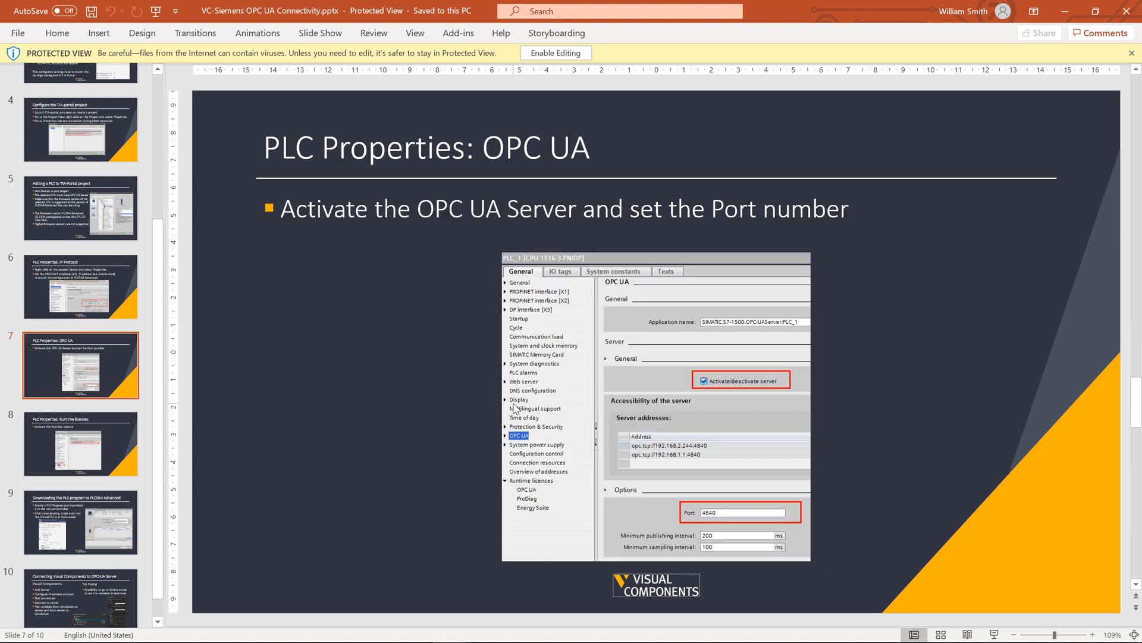
pyautogui.moveTo(685, 508)
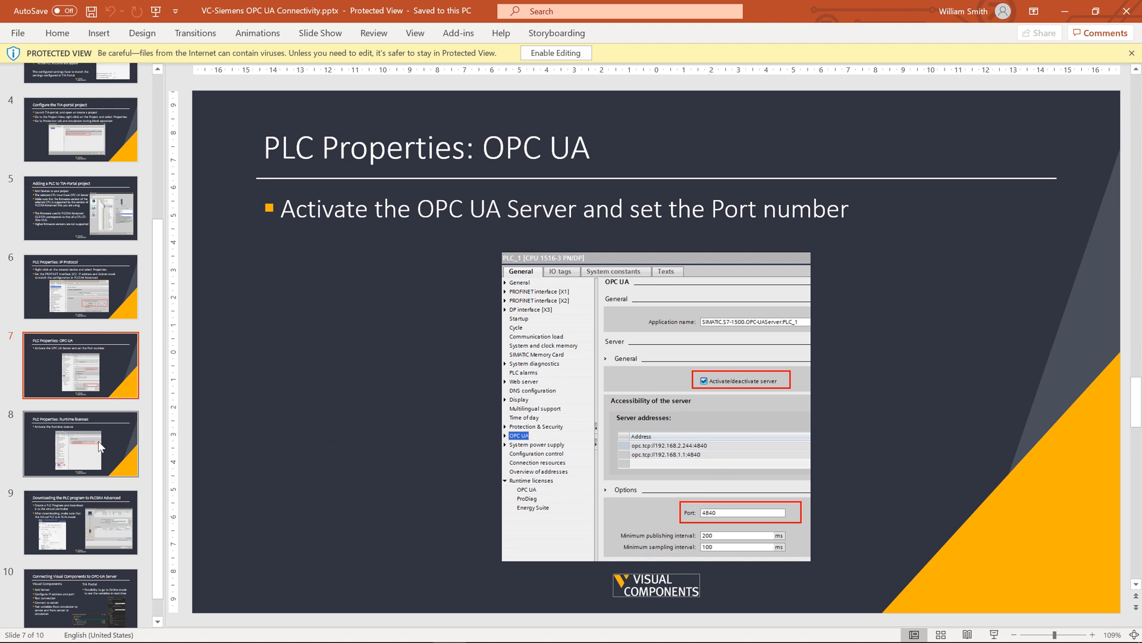
pyautogui.click(80, 443)
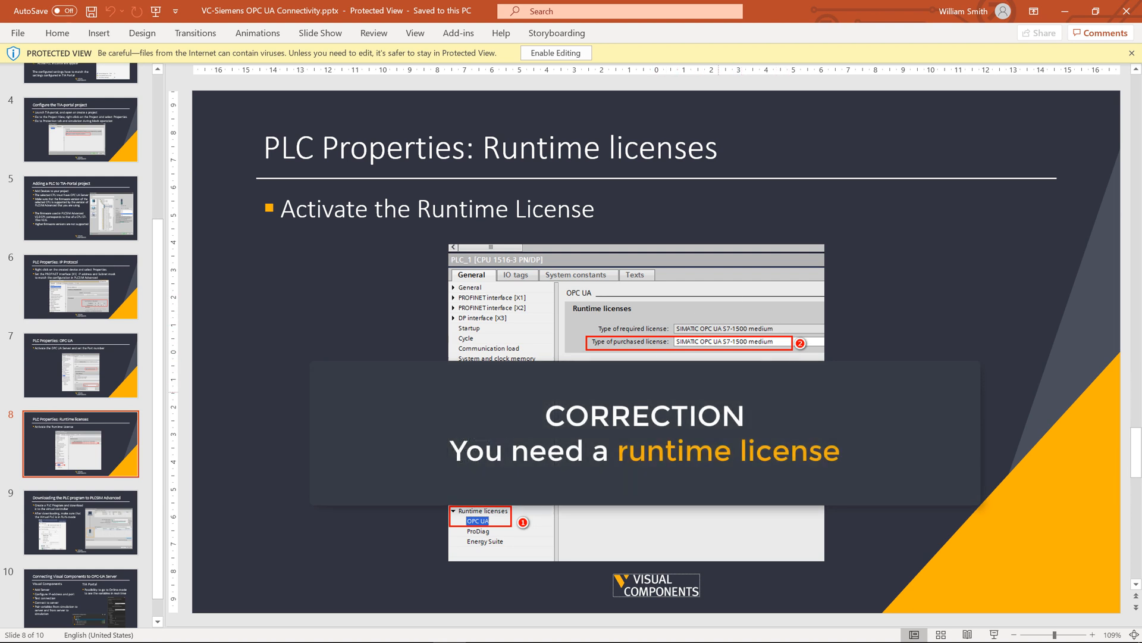
pyautogui.moveTo(568, 337)
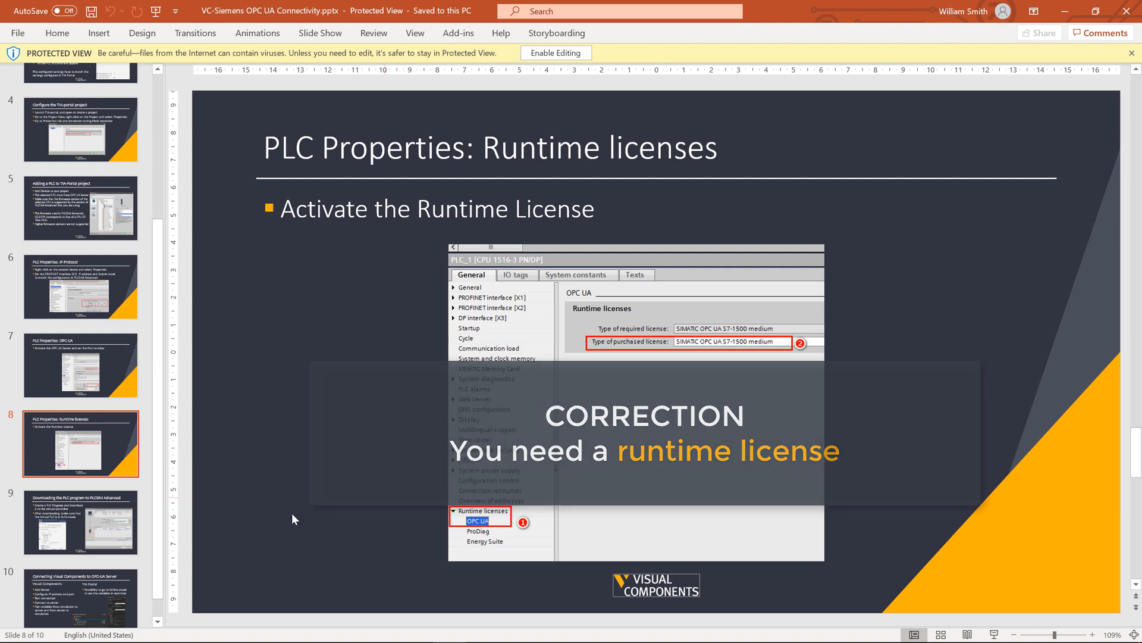
pyautogui.click(81, 522)
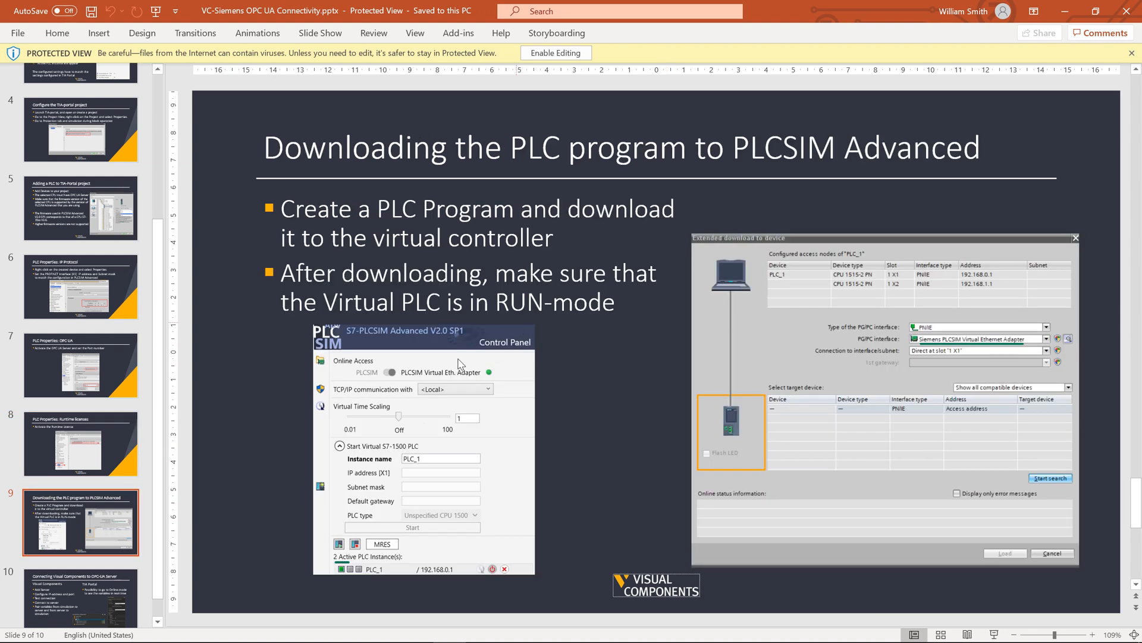
# - Show final slide 10, 'Connecting Visual Components to OPC-UA Server'
pyautogui.click(81, 589)
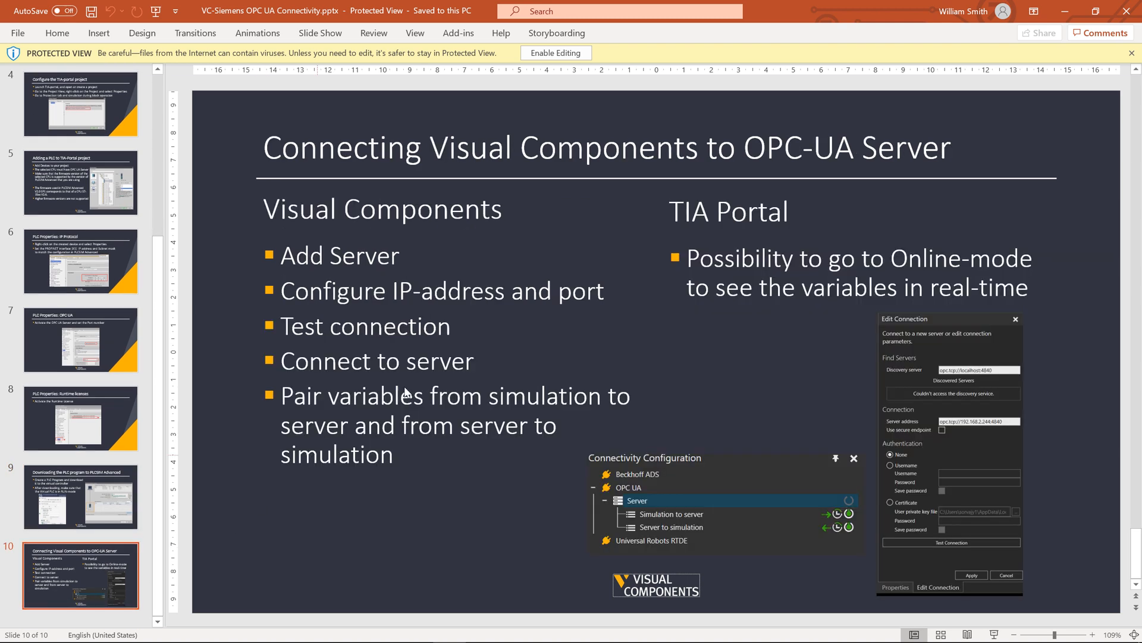
pyautogui.moveTo(507, 279)
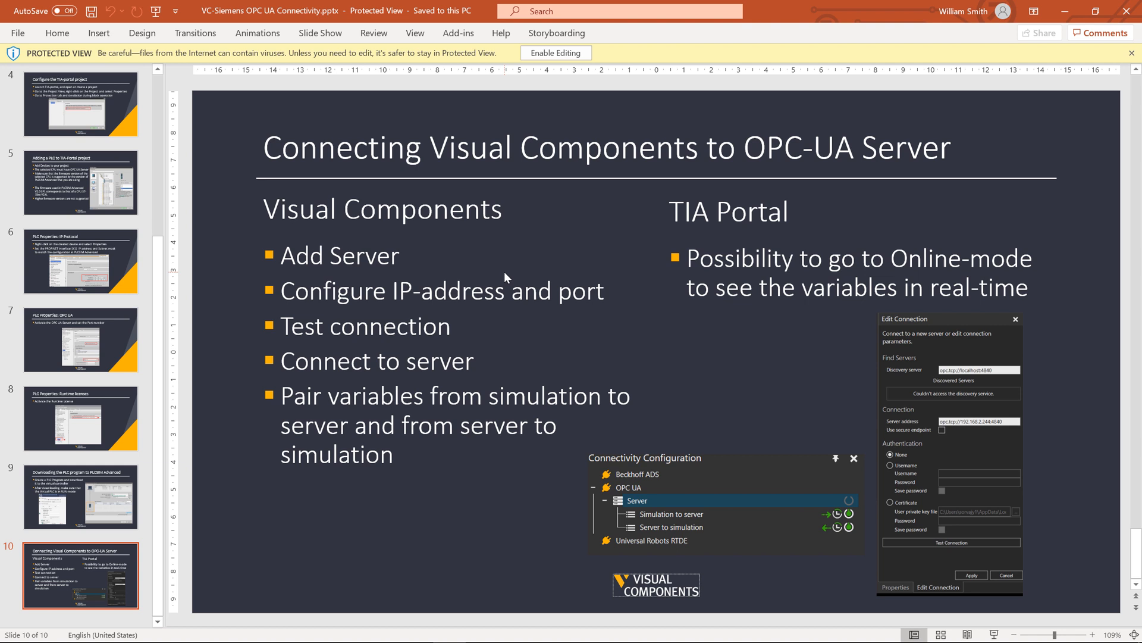
pyautogui.moveTo(157, 348)
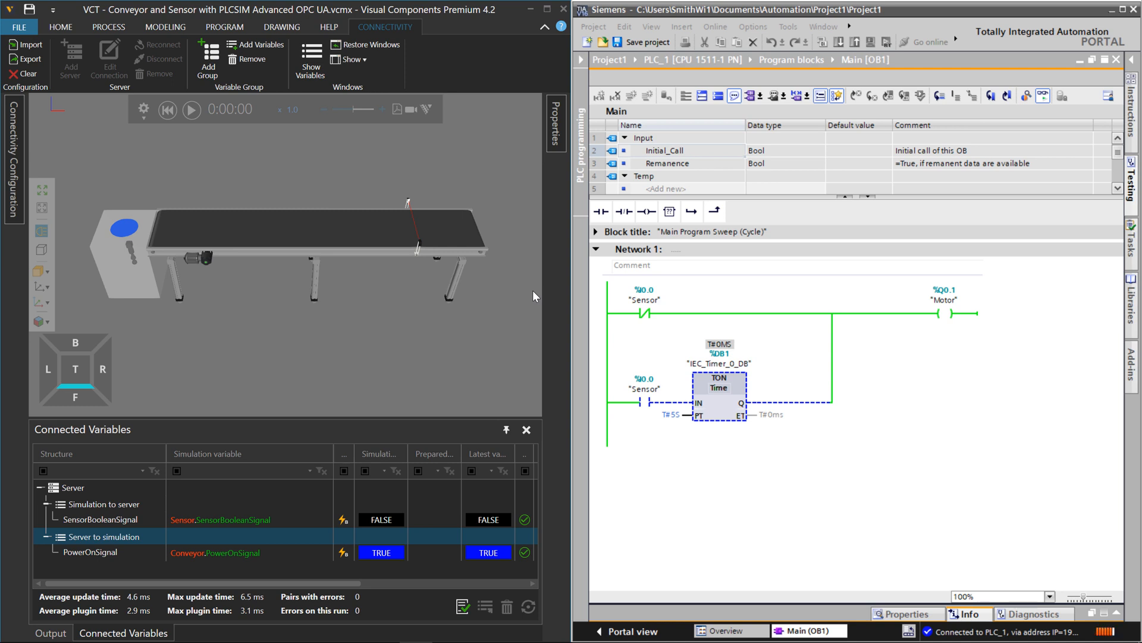
pyautogui.moveTo(350, 290)
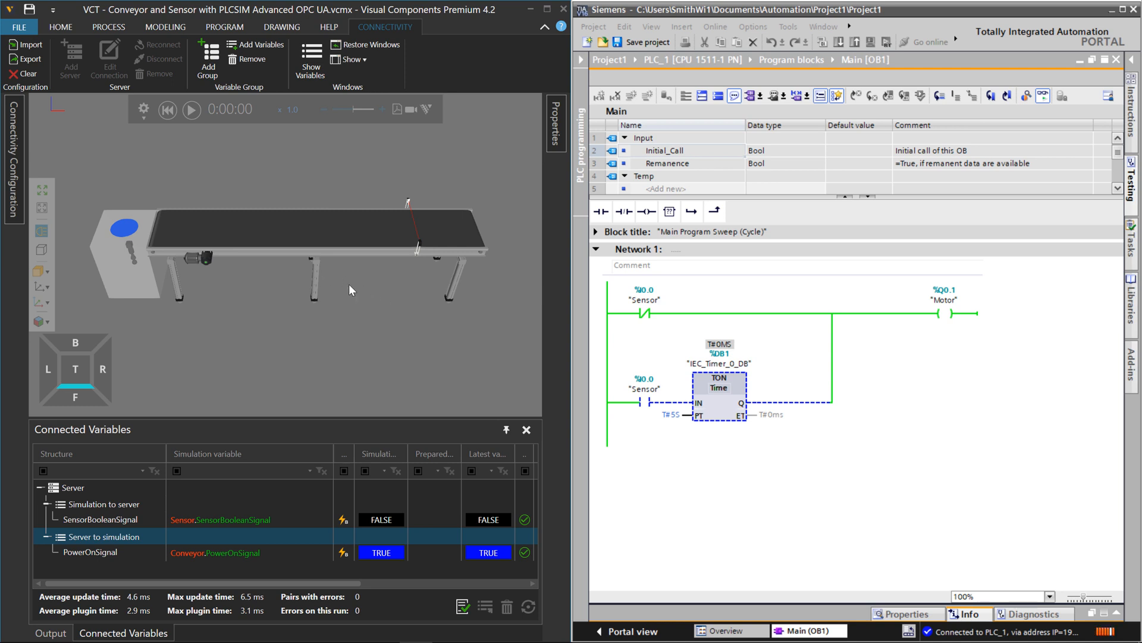
pyautogui.moveTo(463, 262)
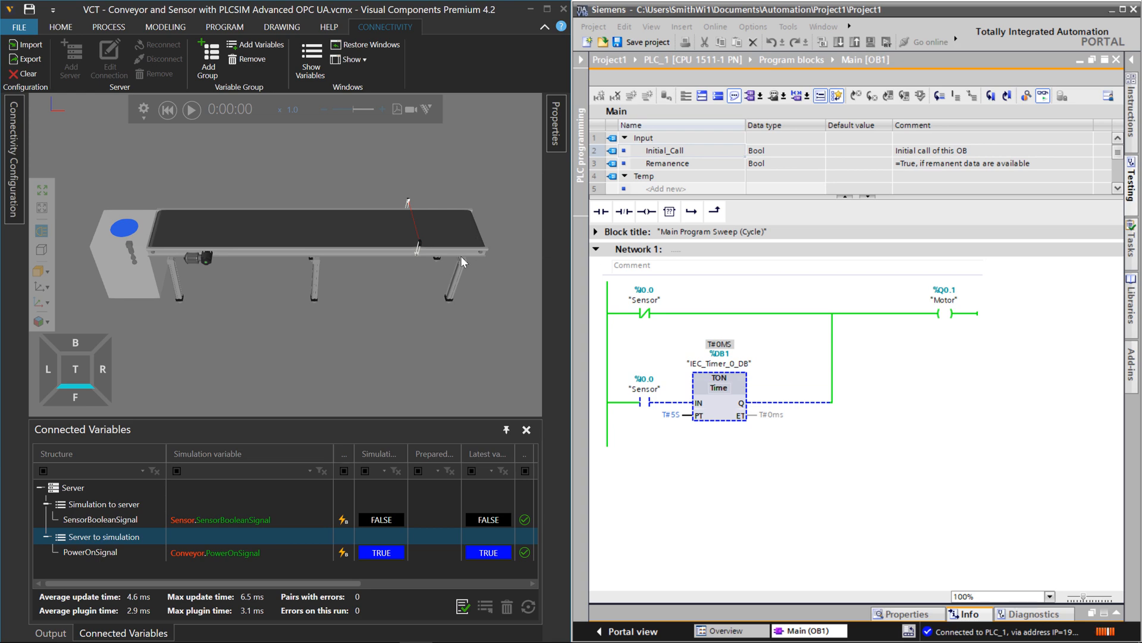
# - Run the conveyor simulation in Visual Components so a box enters the belt
pyautogui.click(191, 110)
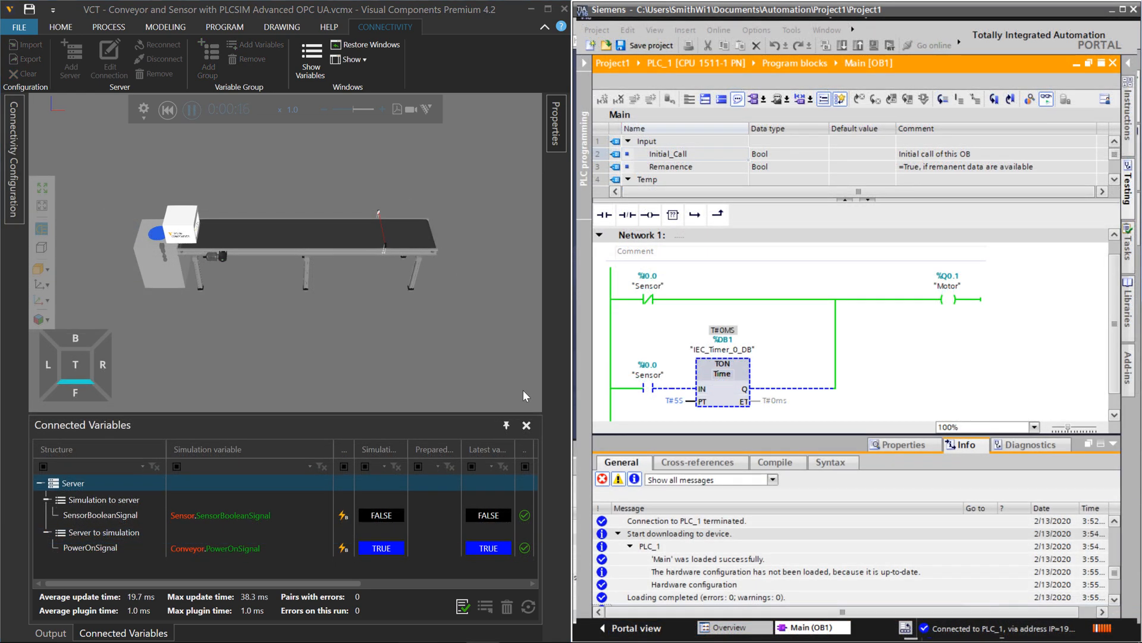